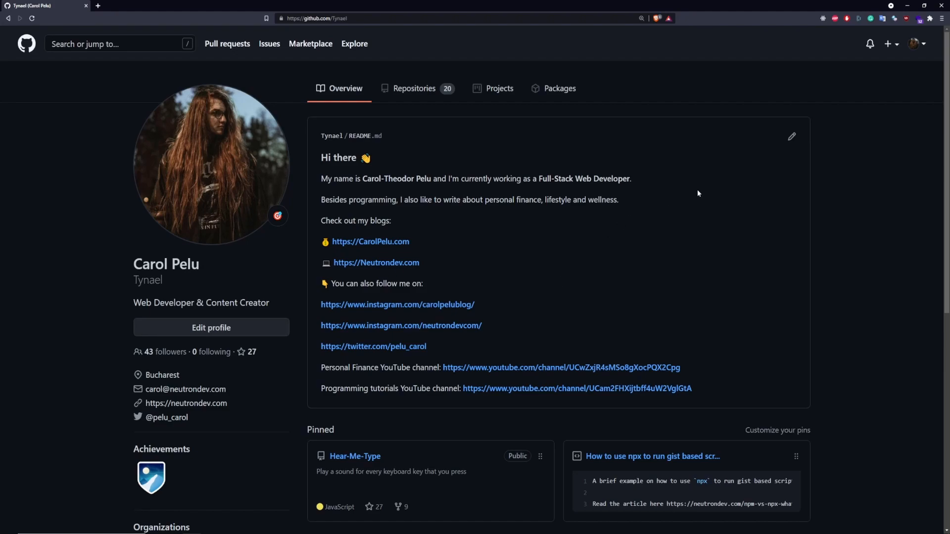
- Choose New gist from the header's + create menu
{"action": "left_click", "coordinate": [888, 43]}
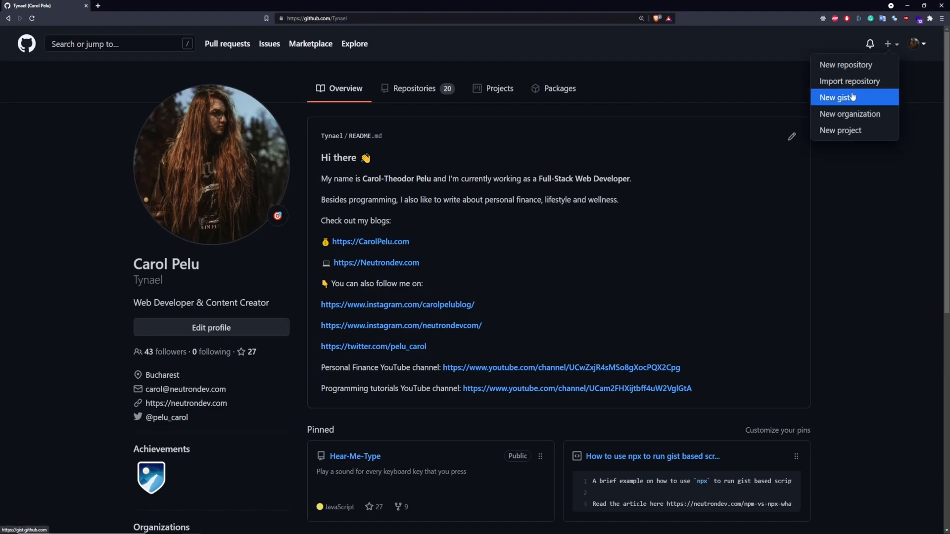
{"action": "left_click", "coordinate": [836, 97]}
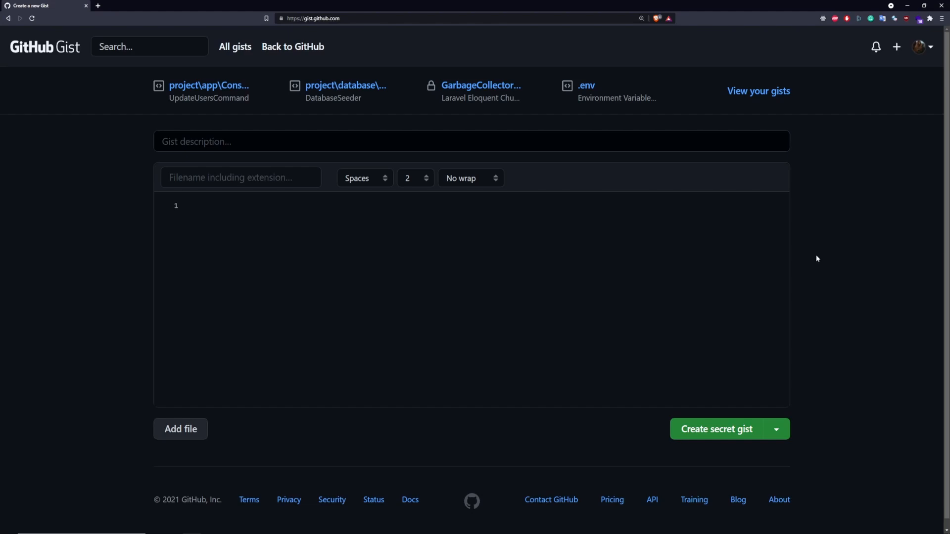
{"action": "mouse_move", "coordinate": [252, 163]}
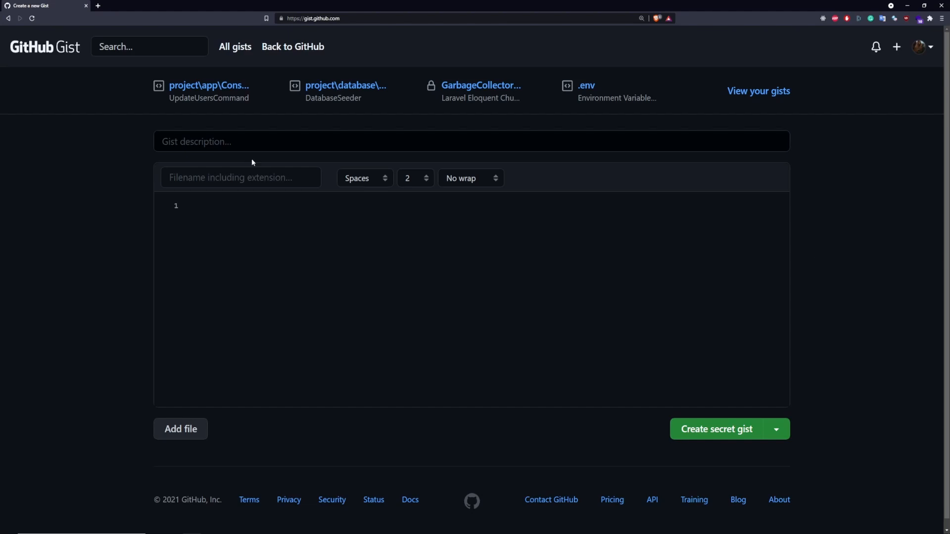
- Enter the description 'My Gist Description' and the filename index.js
{"action": "type", "text": "My Gist Descri"}
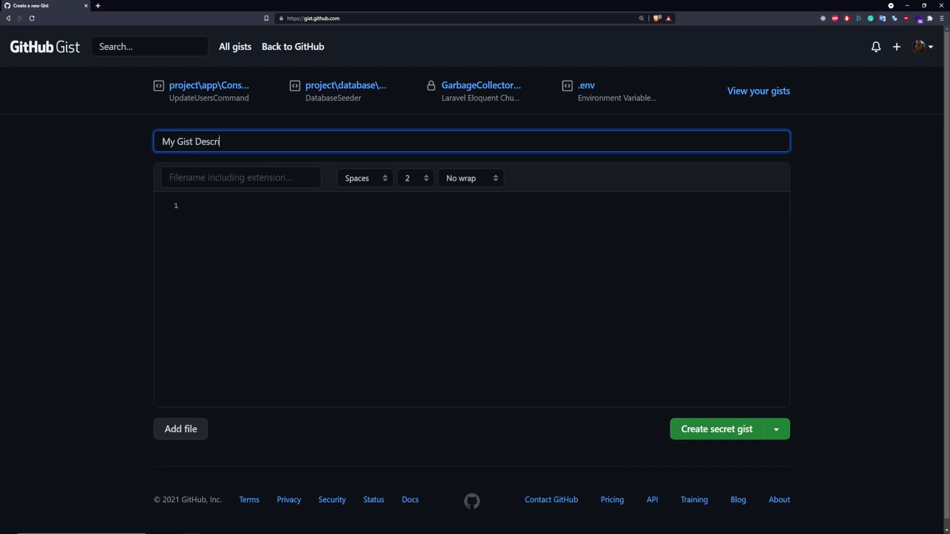
{"action": "type", "text": "ption"}
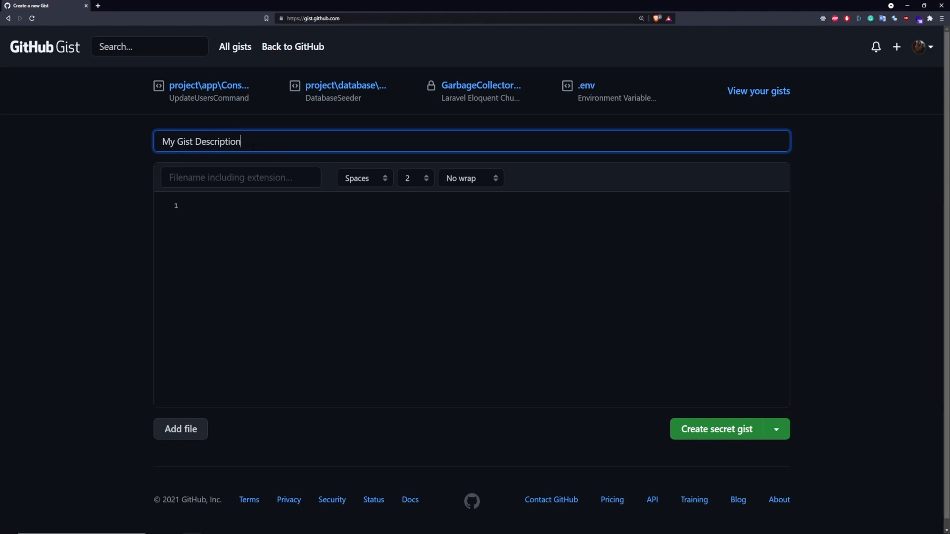
{"action": "type", "text": "ind"}
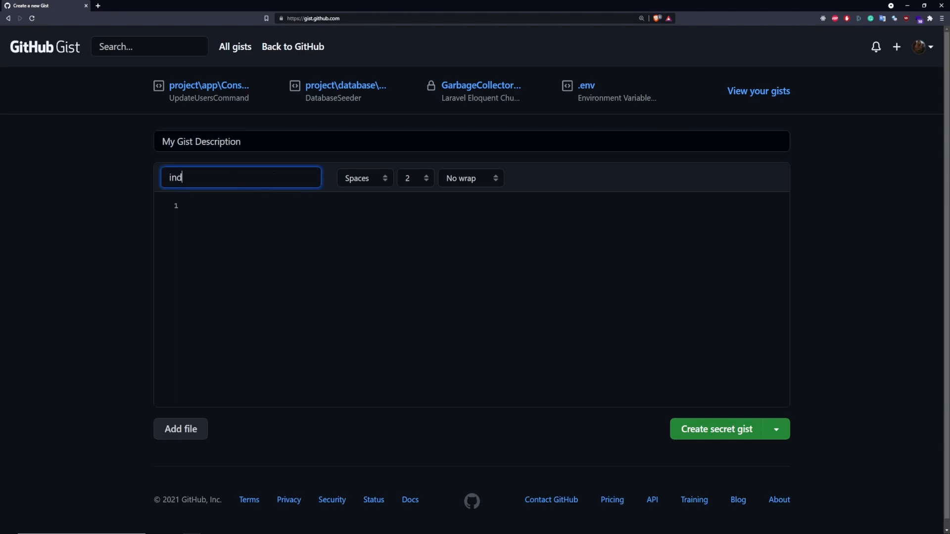
{"action": "type", "text": "ex"}
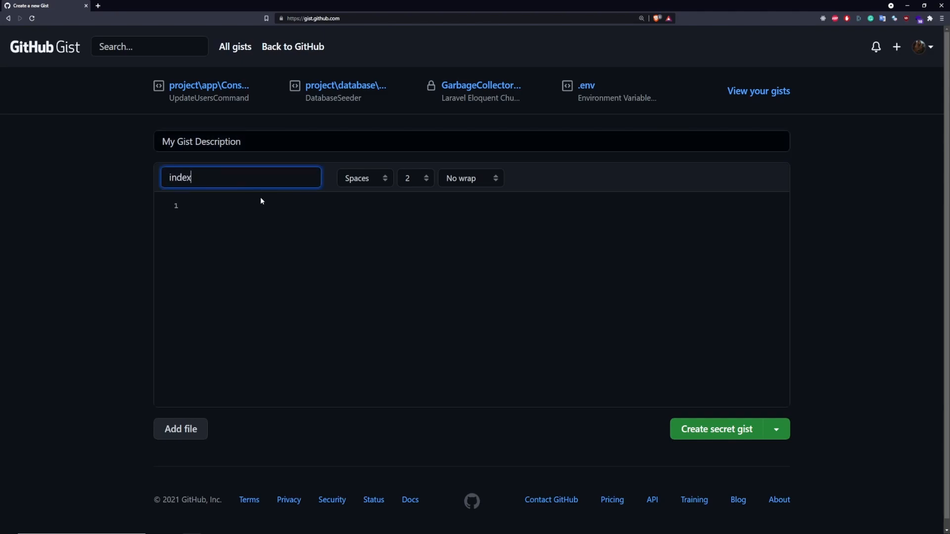
- Write the index.js code declaring variables and logging 'Hello, World!'
{"action": "type", "text": "let a"}
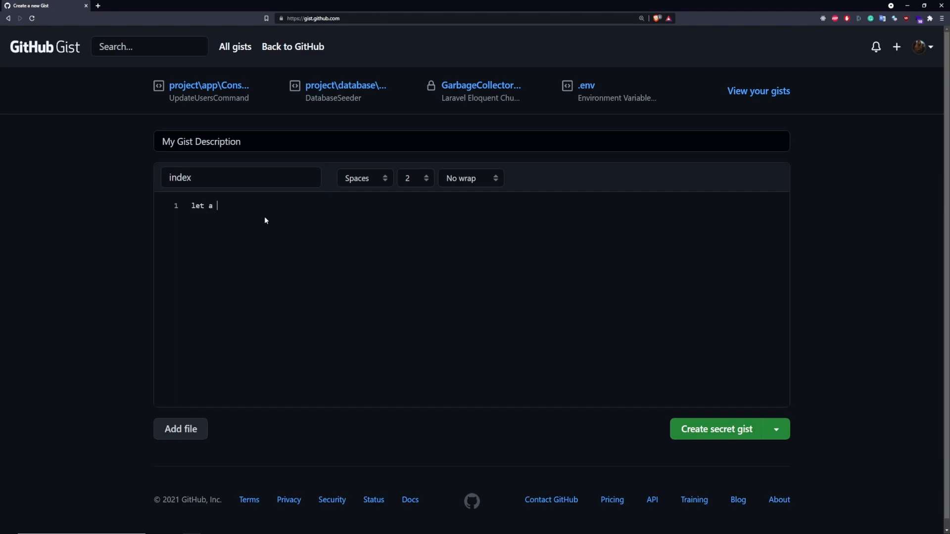
{"action": "type", "text": "= 1;"}
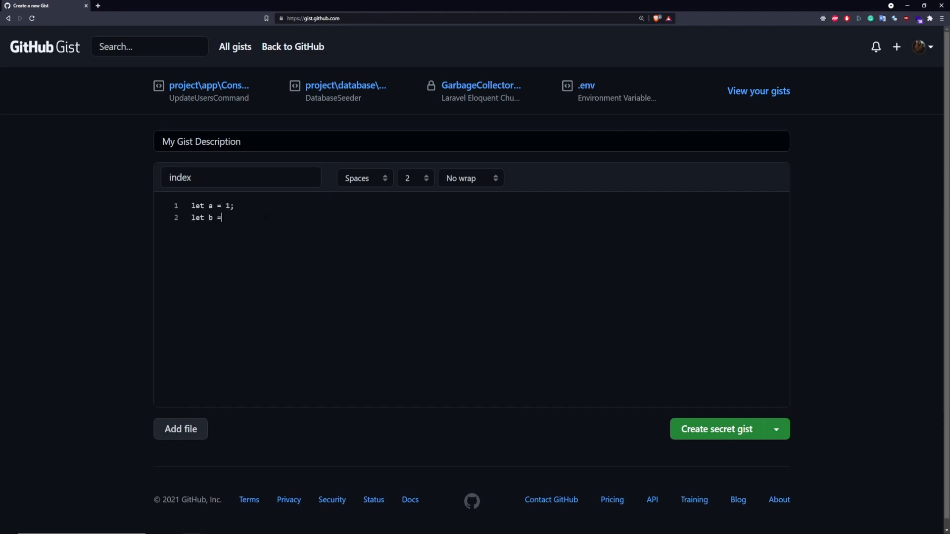
{"action": "type", "text": "2;"}
{"action": "type", "text": "console.l"}
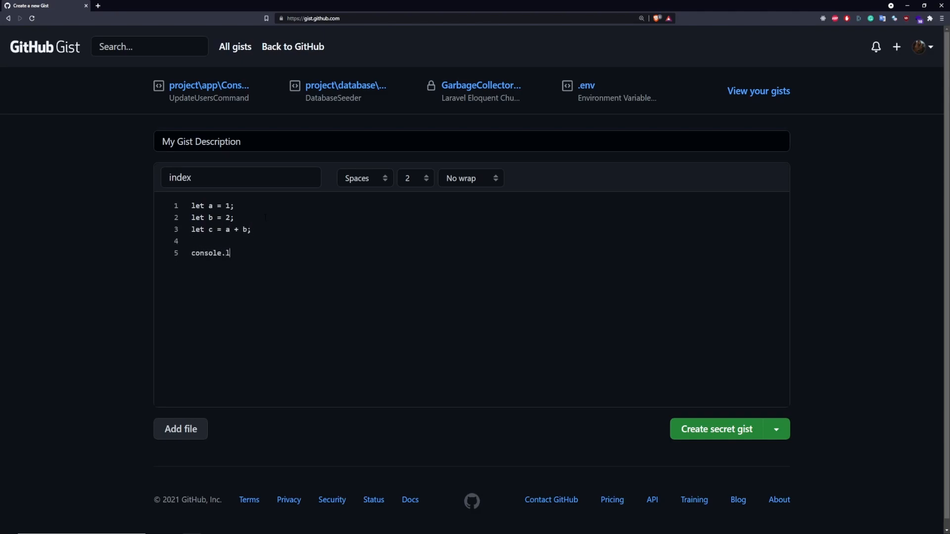
{"action": "type", "text": "og('Hello"}
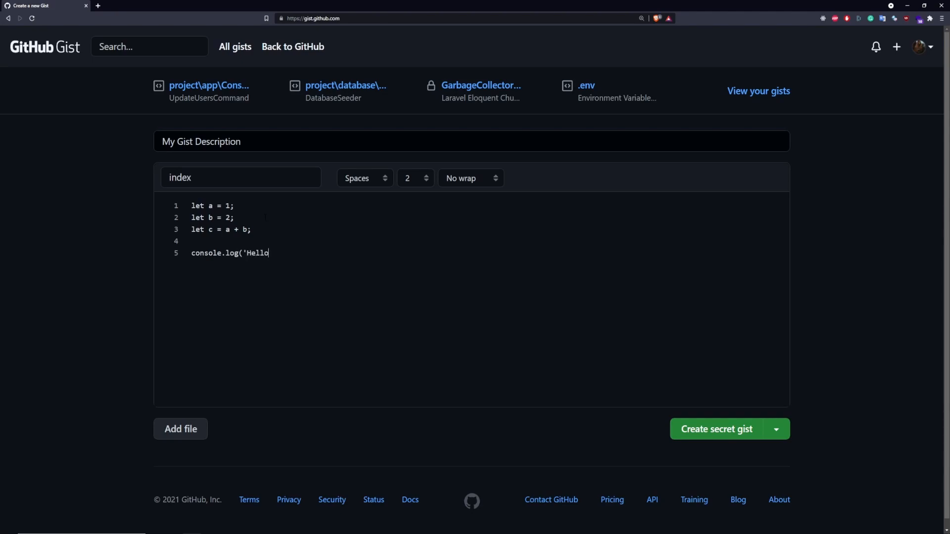
{"action": "type", "text": ", World!');"}
{"action": "left_click", "coordinate": [241, 177]}
{"action": "type", "text": ".j"}
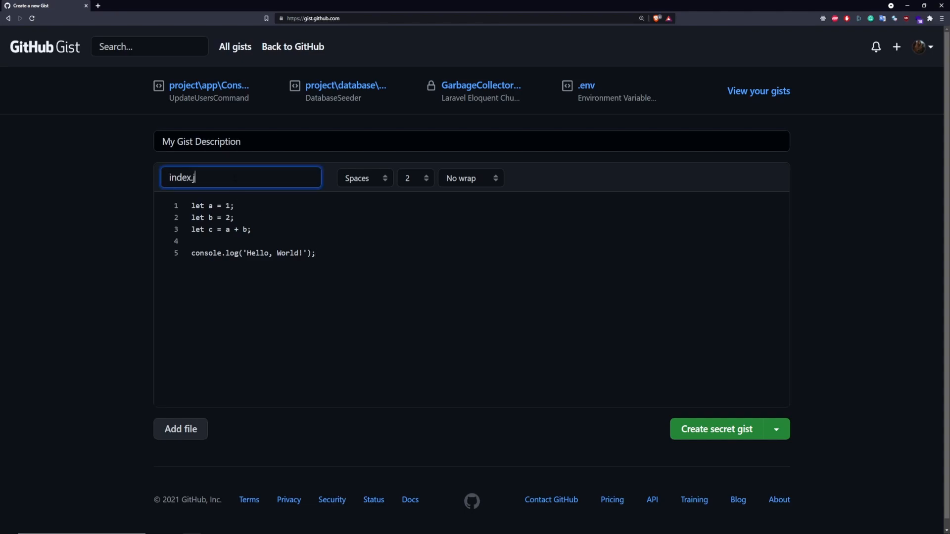
{"action": "type", "text": "s"}
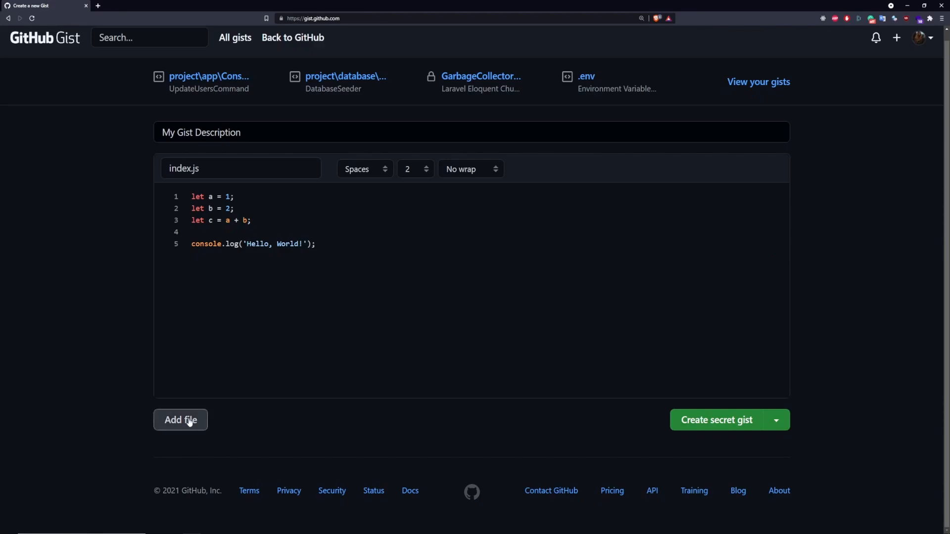
- Add functions.js defining myFunction(param1, param2) that returns param1 * param2
{"action": "left_click", "coordinate": [180, 420]}
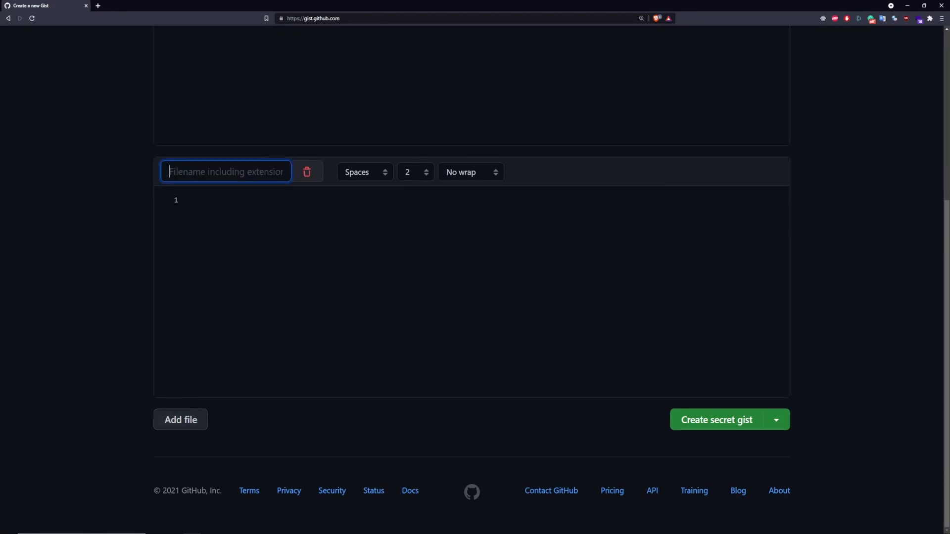
{"action": "type", "text": "functions.js"}
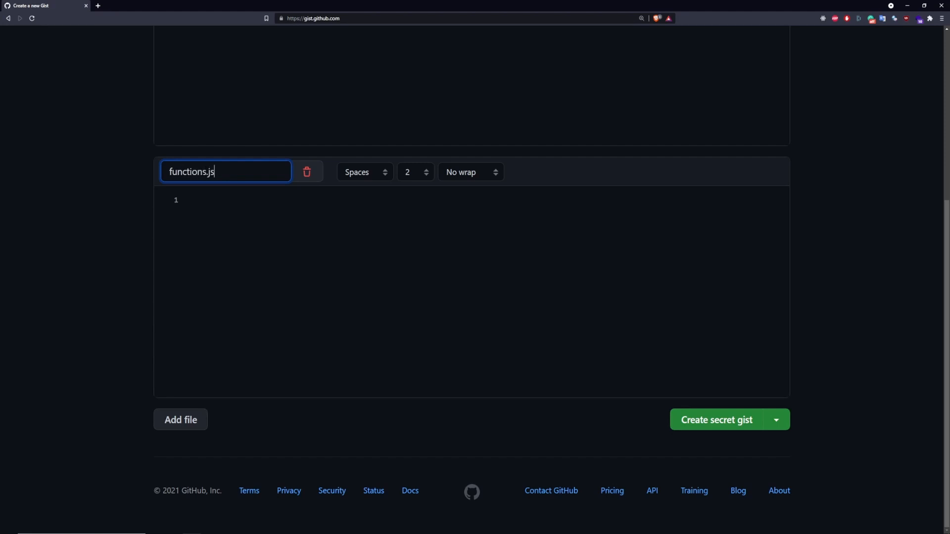
{"action": "type", "text": "function myF"}
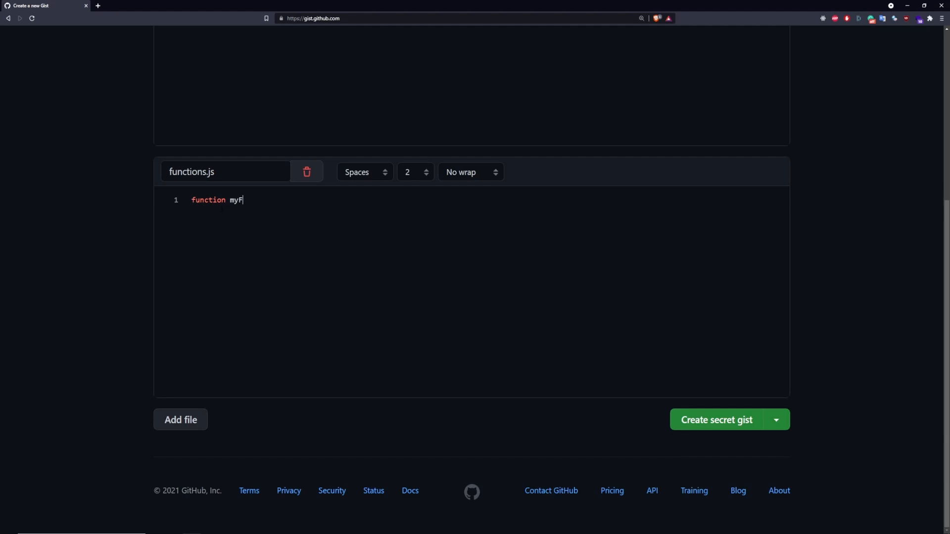
{"action": "type", "text": "unction(param1"}
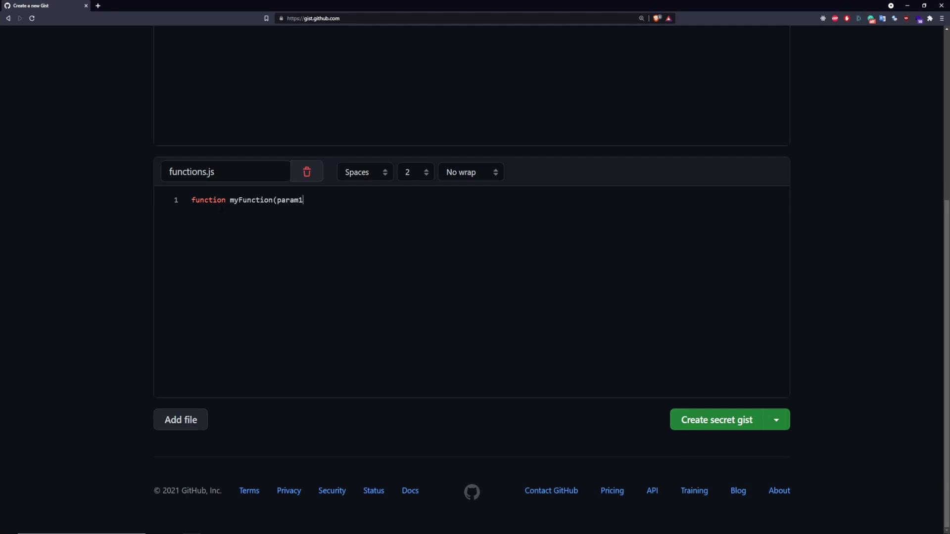
{"action": "type", "text": ", param2) {"}
{"action": "type", "text": "return param"}
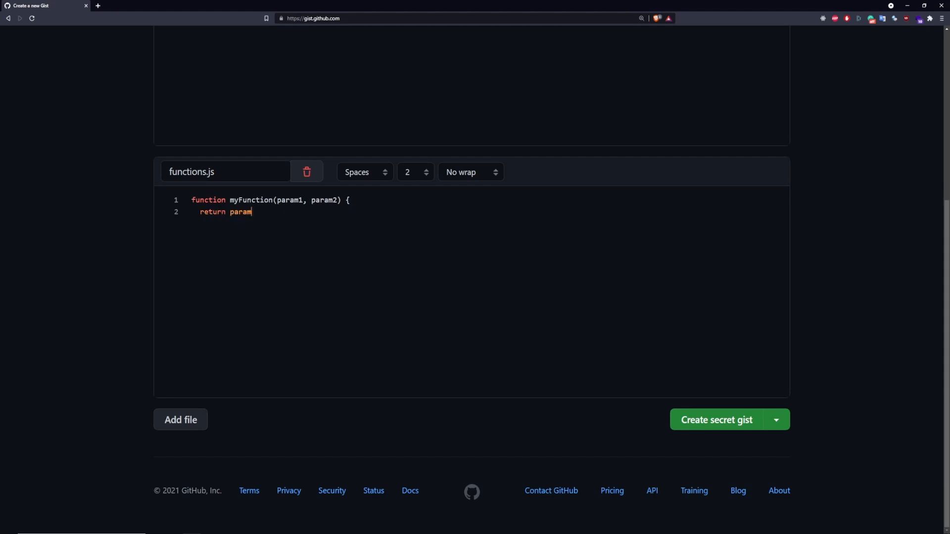
{"action": "type", "text": "1 * param2;"}
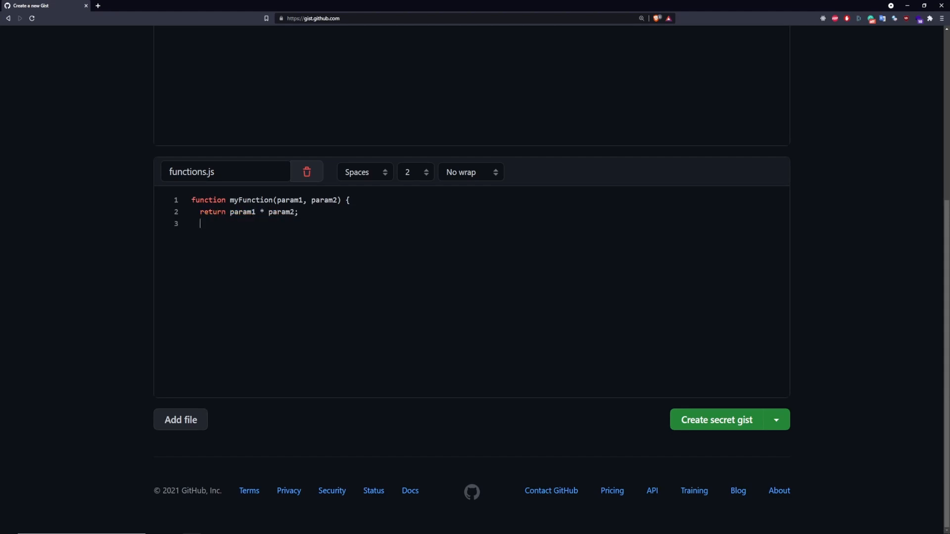
{"action": "type", "text": "}"}
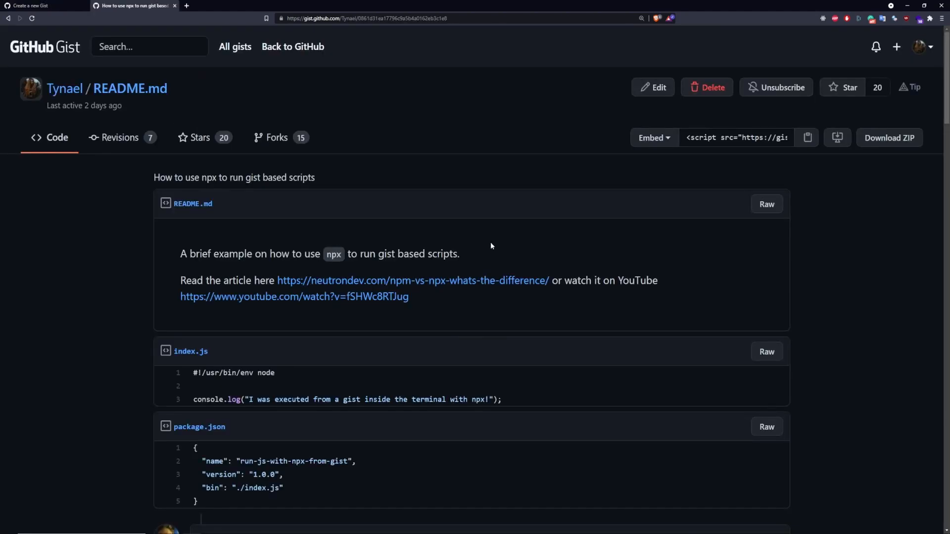
- Scroll through the npx gist's README.md, index.js, package.json and comments
{"action": "scroll", "scroll_direction": "down", "scroll_amount": 3}
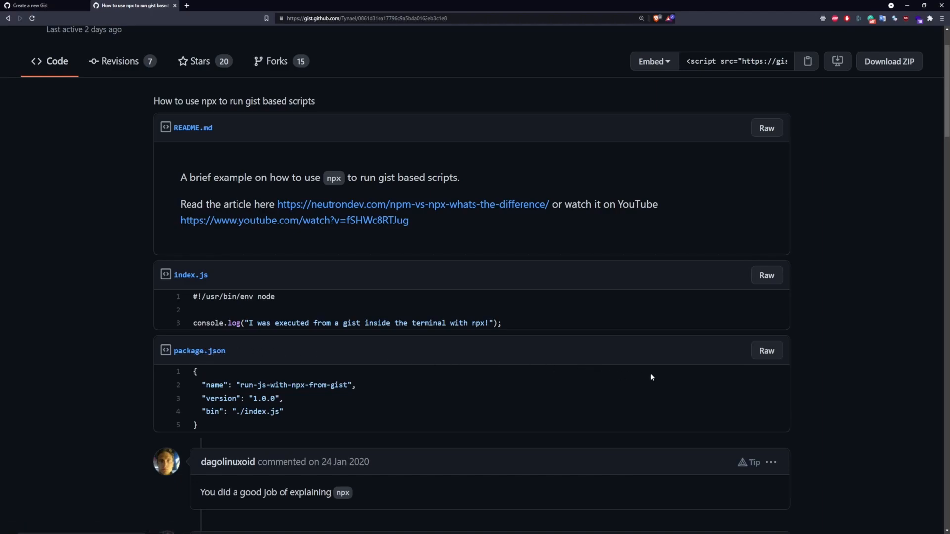
{"action": "mouse_move", "coordinate": [653, 377]}
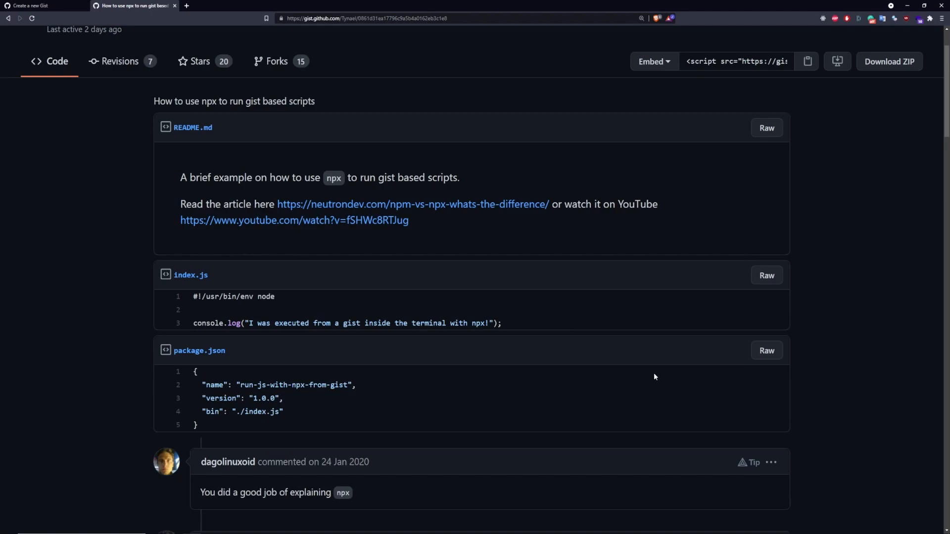
{"action": "mouse_move", "coordinate": [656, 376]}
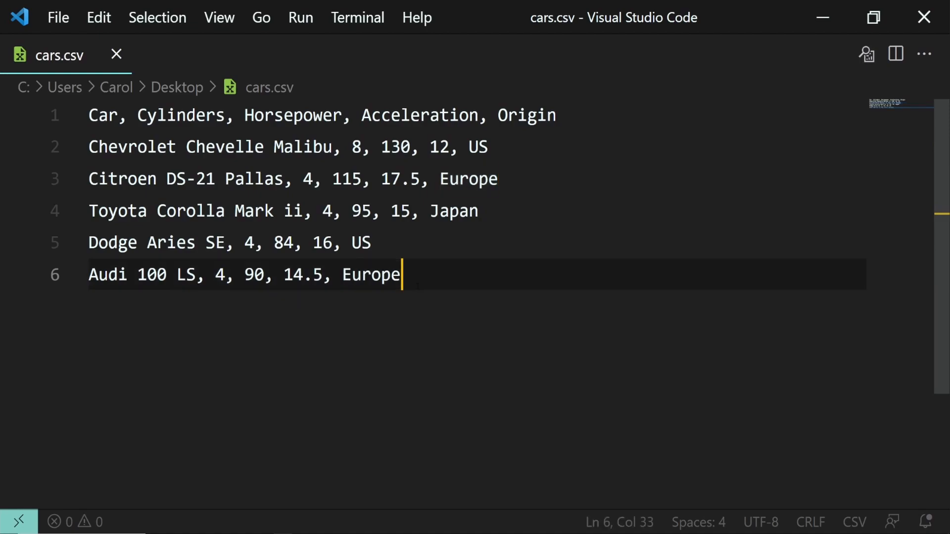
{"action": "double_click", "coordinate": [370, 274]}
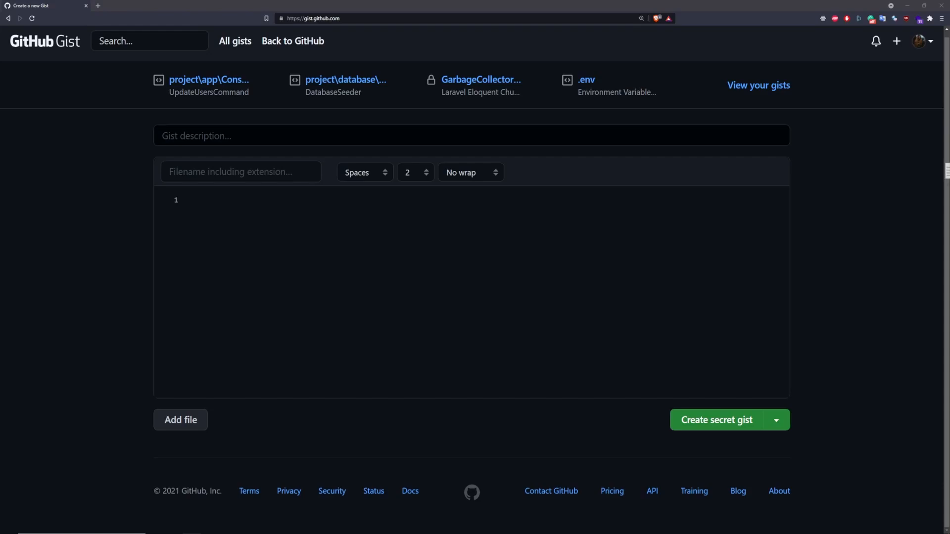
- Name the file cars.csv and publish it as a secret gist
{"action": "type", "text": "cars.csv"}
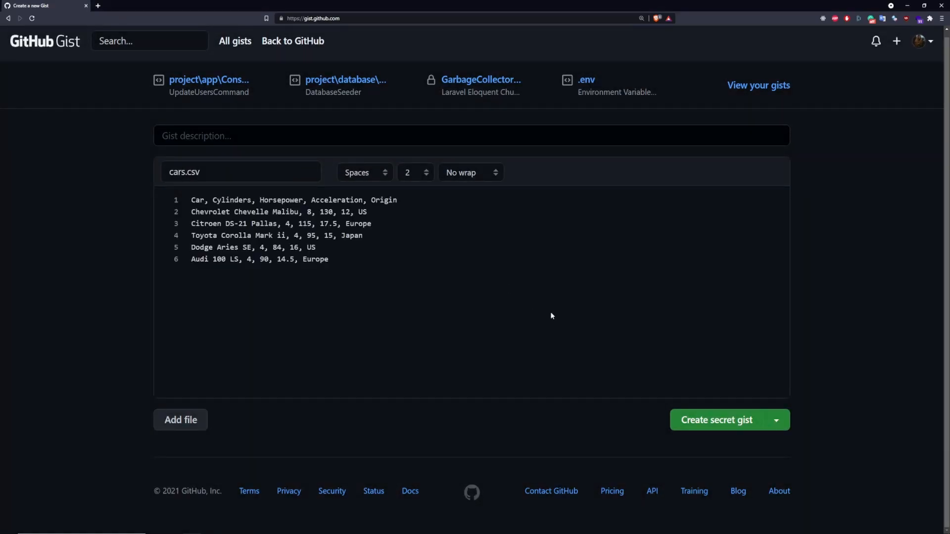
{"action": "left_click", "coordinate": [715, 420]}
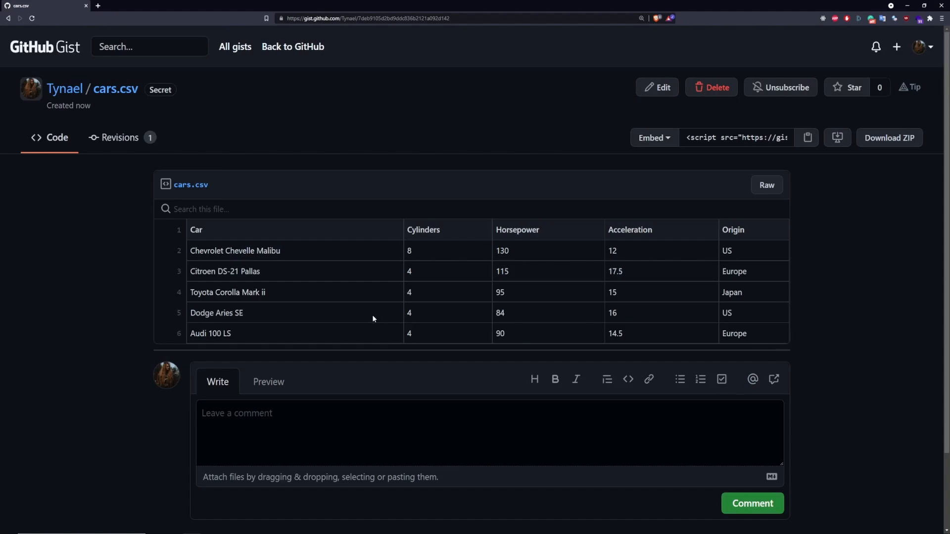
{"action": "mouse_move", "coordinate": [353, 261]}
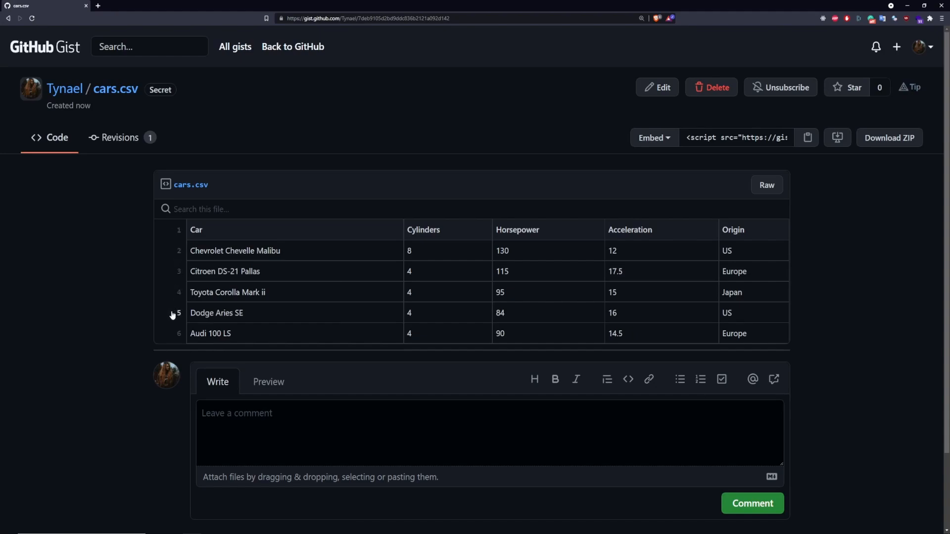
{"action": "mouse_move", "coordinate": [192, 311]}
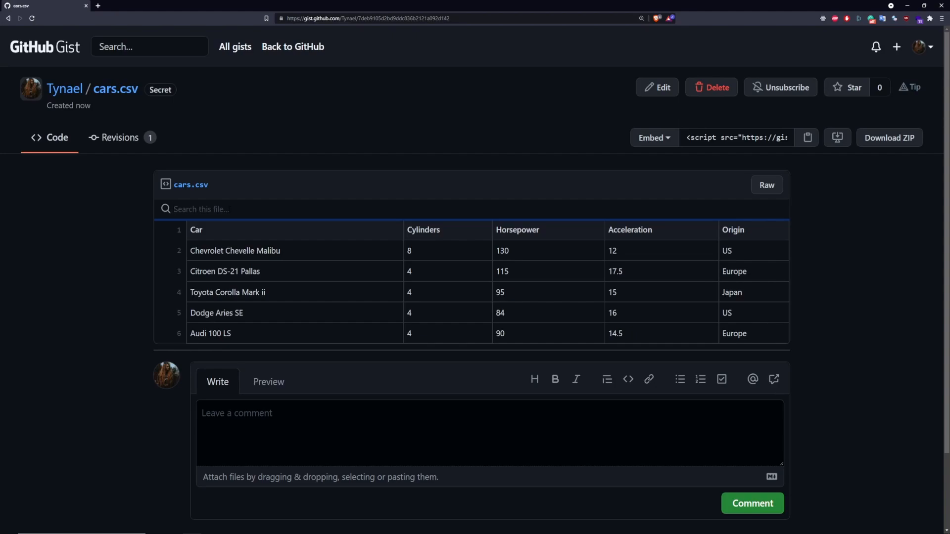
{"action": "type", "text": "Europ"}
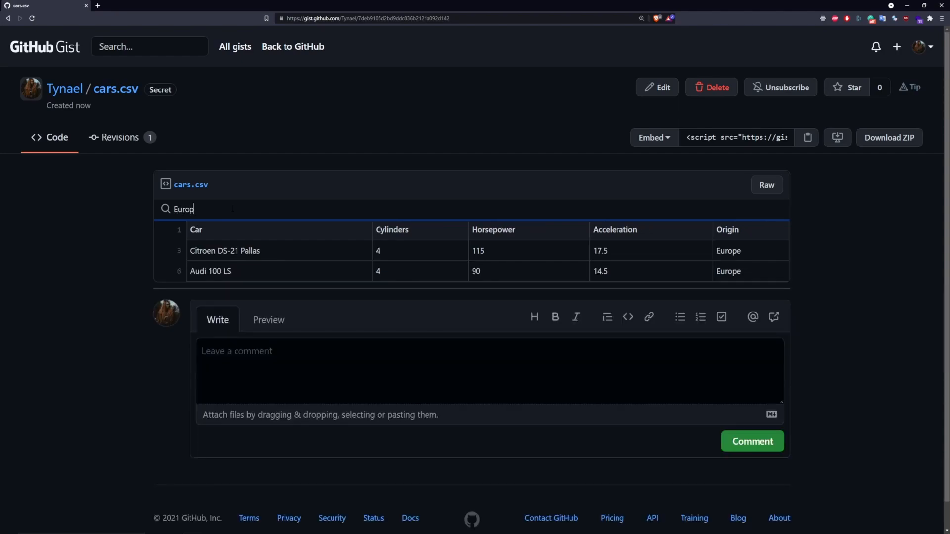
{"action": "type", "text": "e"}
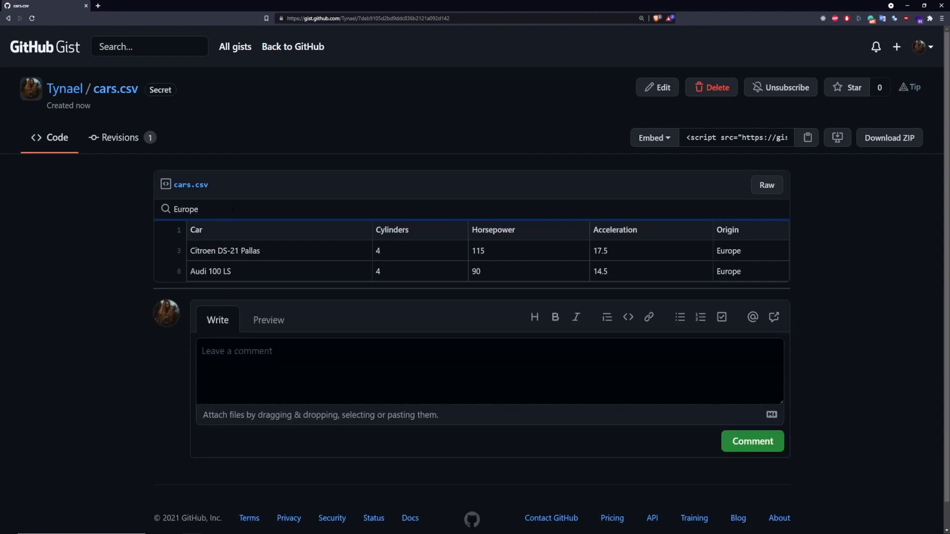
{"action": "double_click", "coordinate": [185, 209]}
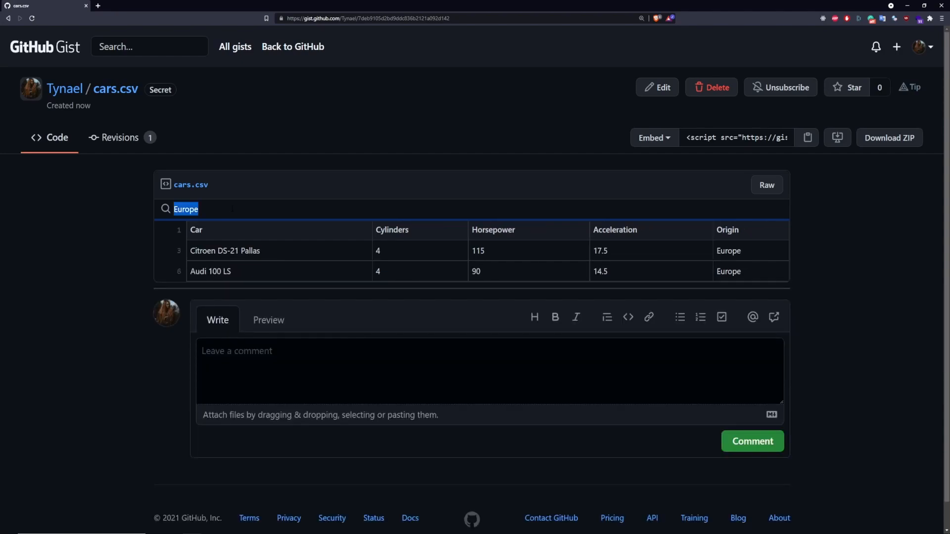
{"action": "type", "text": "Audi"}
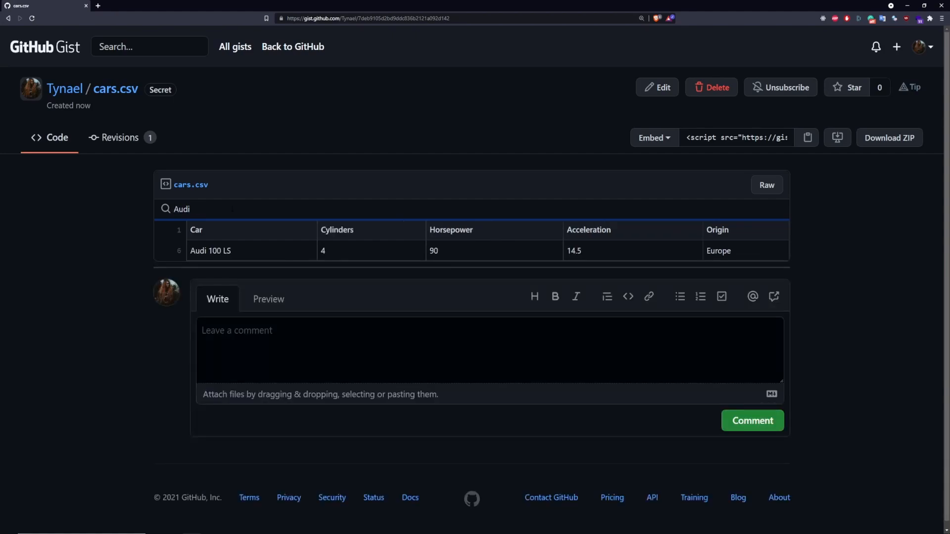
{"action": "left_click", "coordinate": [181, 209]}
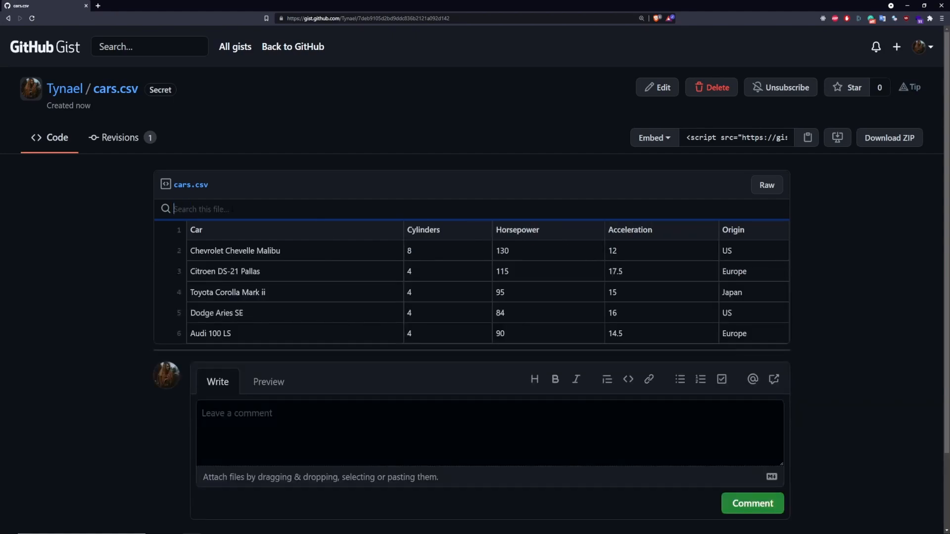
{"action": "type", "text": "Japan"}
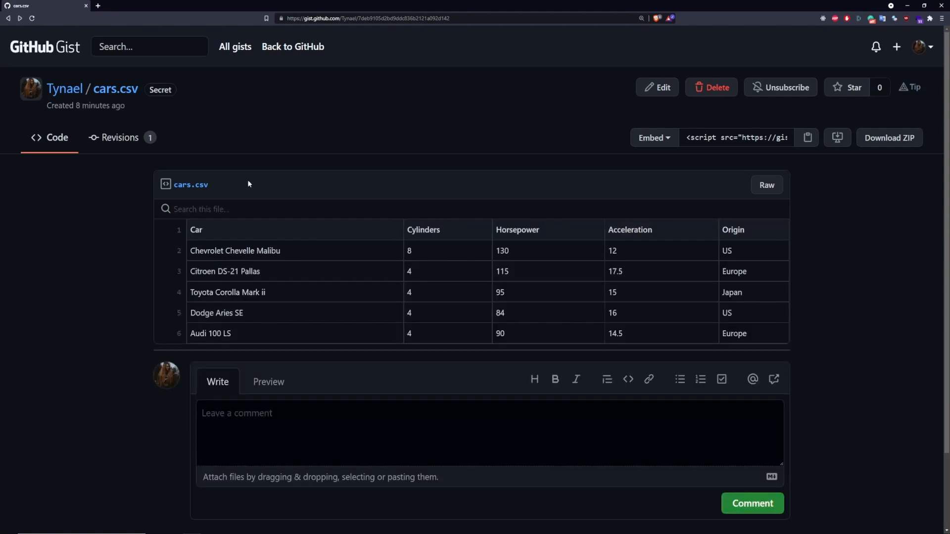
{"action": "double_click", "coordinate": [160, 89]}
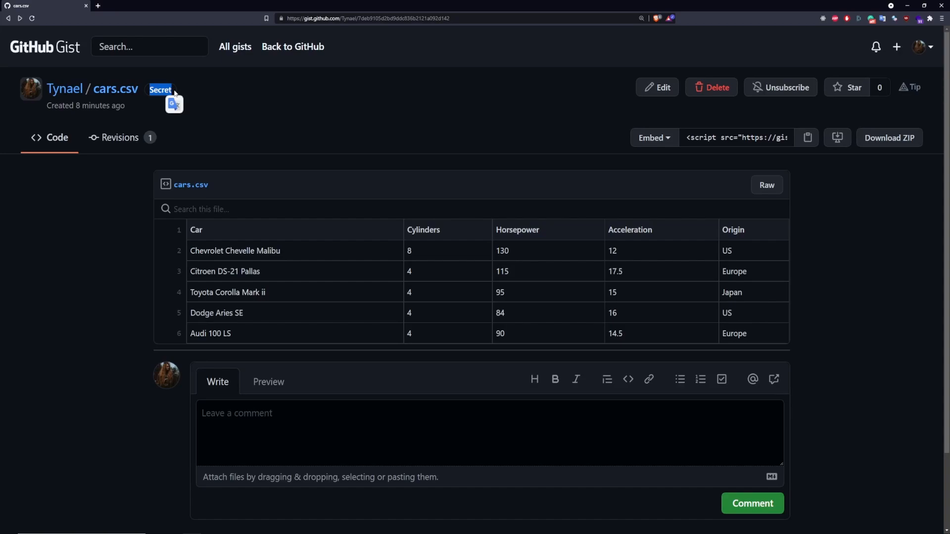
{"action": "left_click", "coordinate": [234, 47]}
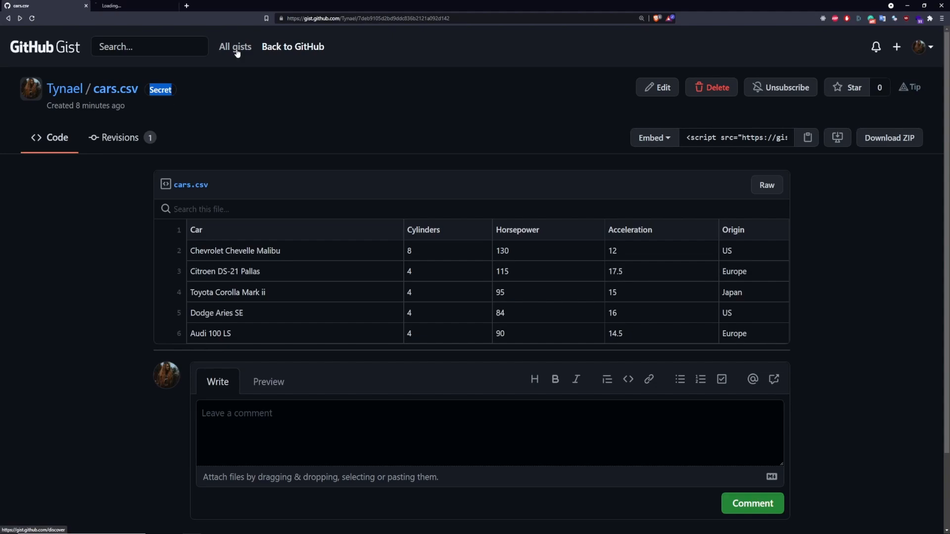
- Open All gists and browse the Discover feed of recent public gists
{"action": "left_click", "coordinate": [235, 46]}
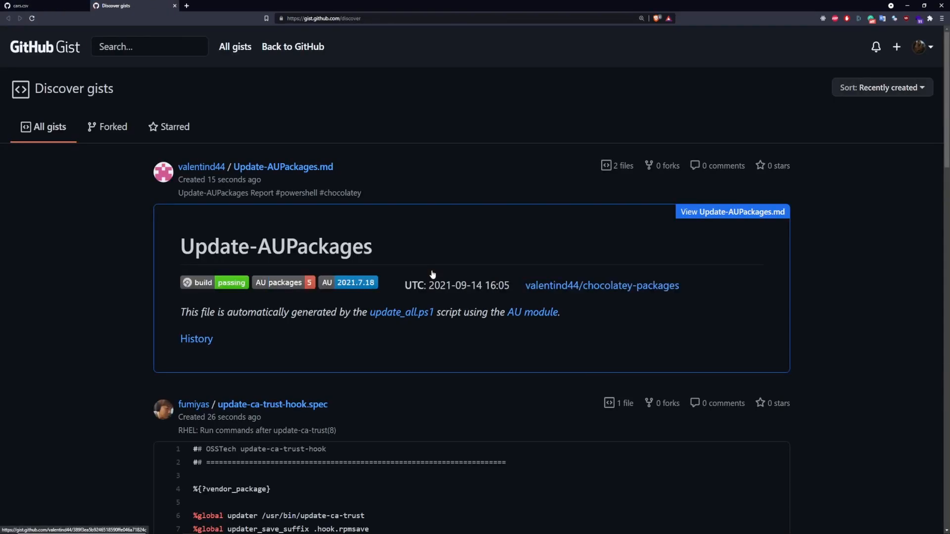
{"action": "scroll", "scroll_direction": "down", "scroll_amount": 3}
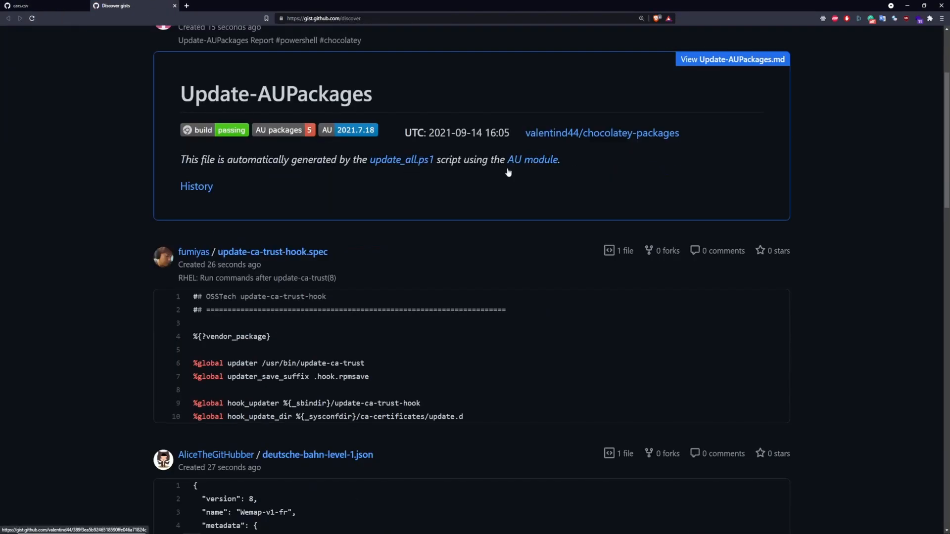
{"action": "scroll", "scroll_direction": "down", "scroll_amount": 3}
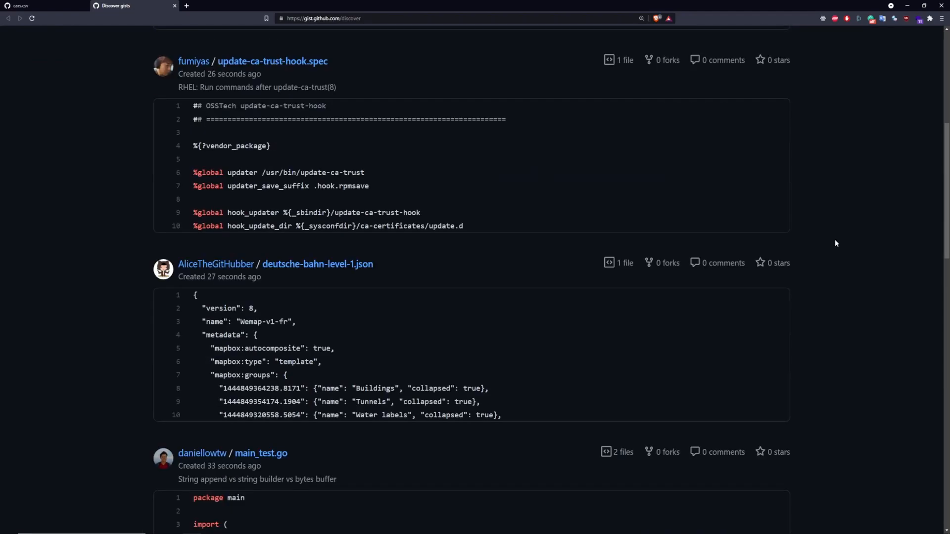
{"action": "scroll", "scroll_direction": "down", "scroll_amount": 3}
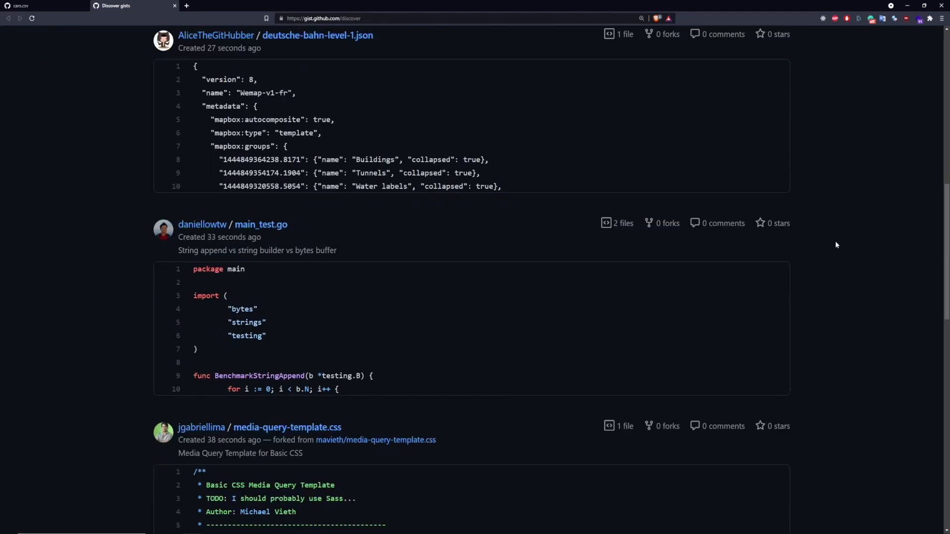
{"action": "scroll", "scroll_direction": "down", "scroll_amount": 3}
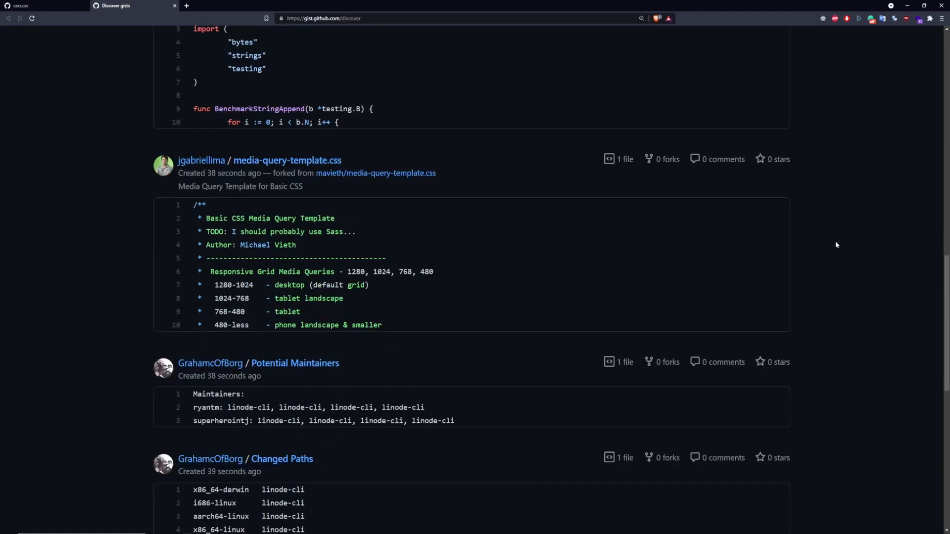
{"action": "scroll", "scroll_direction": "down", "scroll_amount": 3}
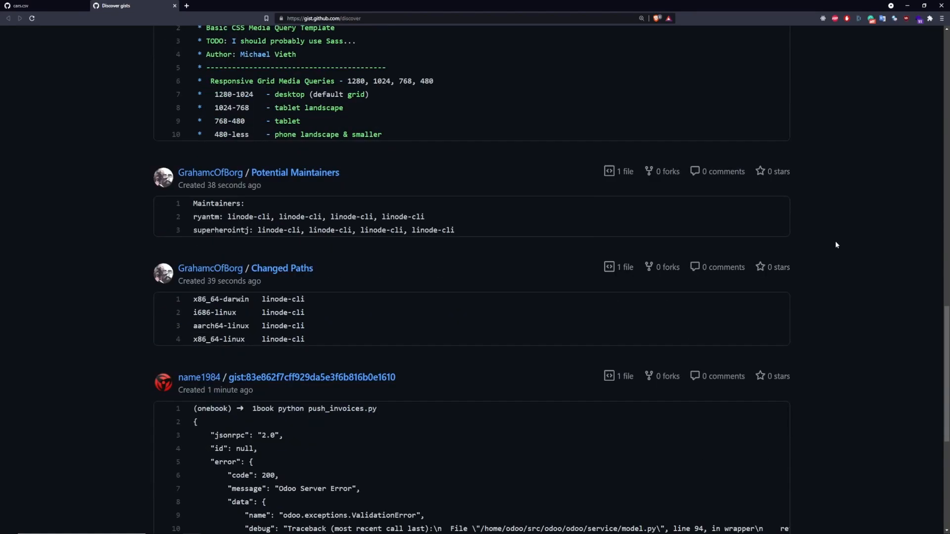
{"action": "scroll", "scroll_direction": "down", "scroll_amount": 3}
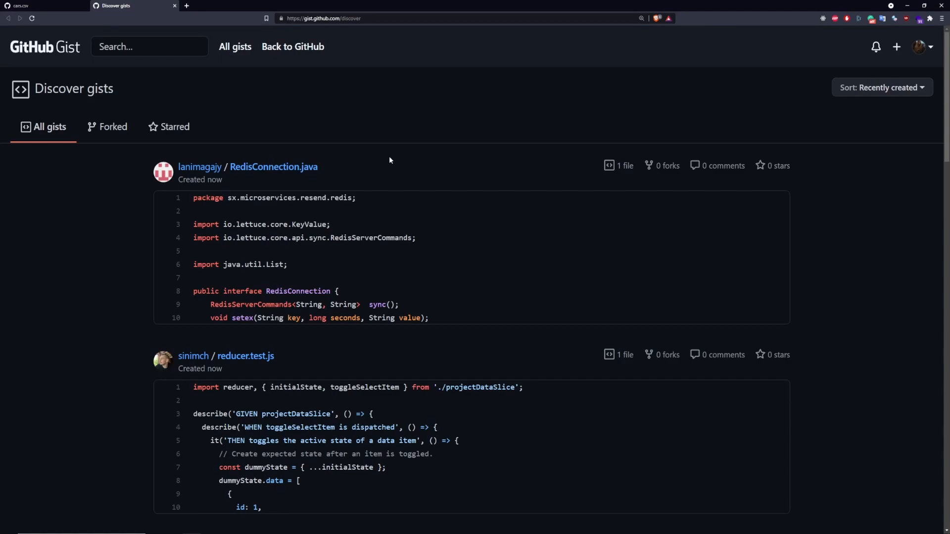
{"action": "scroll", "scroll_direction": "down", "scroll_amount": 3}
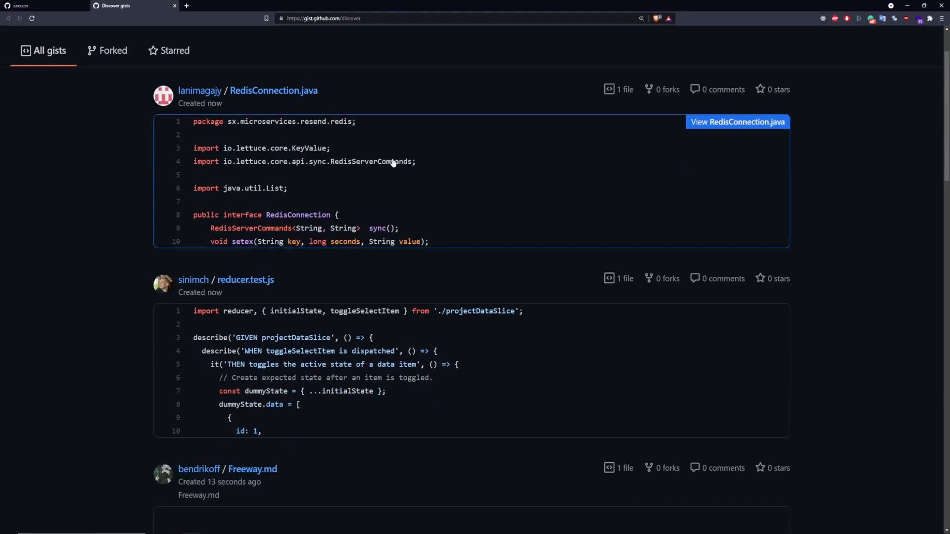
{"action": "scroll", "scroll_direction": "down", "scroll_amount": 3}
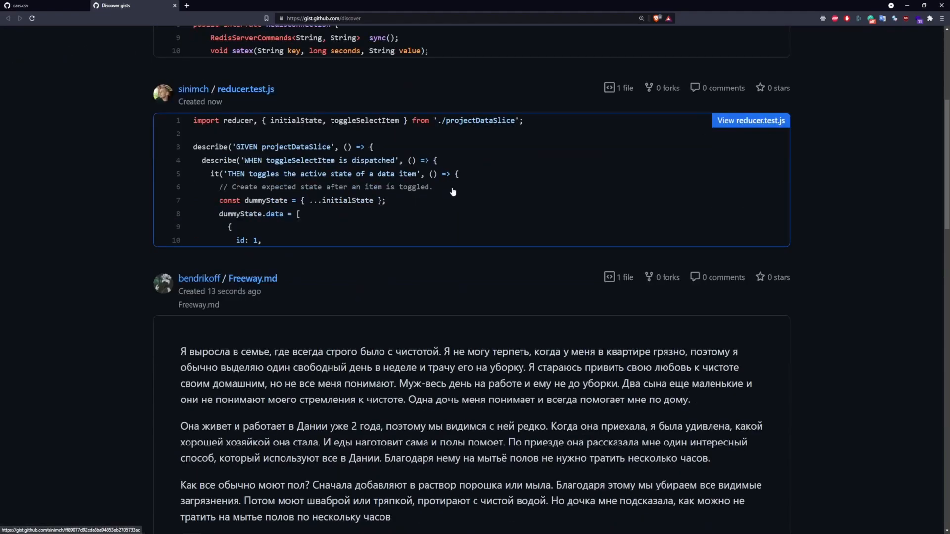
{"action": "scroll", "scroll_direction": "down", "scroll_amount": 3}
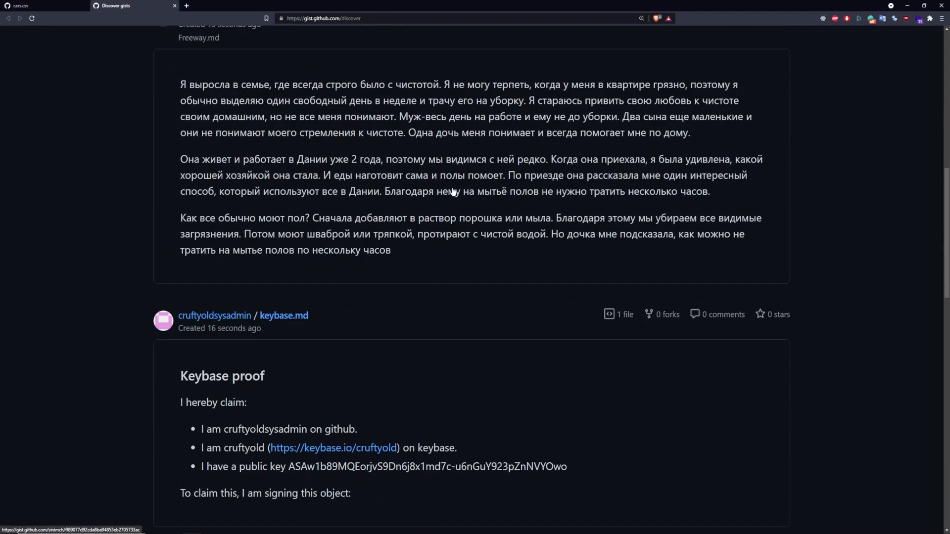
{"action": "scroll", "scroll_direction": "down", "scroll_amount": 3}
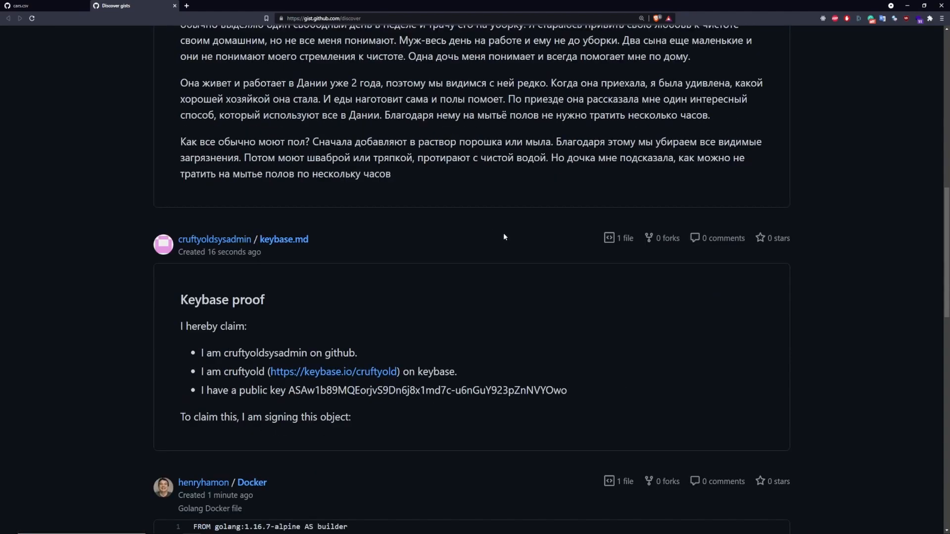
{"action": "scroll", "scroll_direction": "down", "scroll_amount": 3}
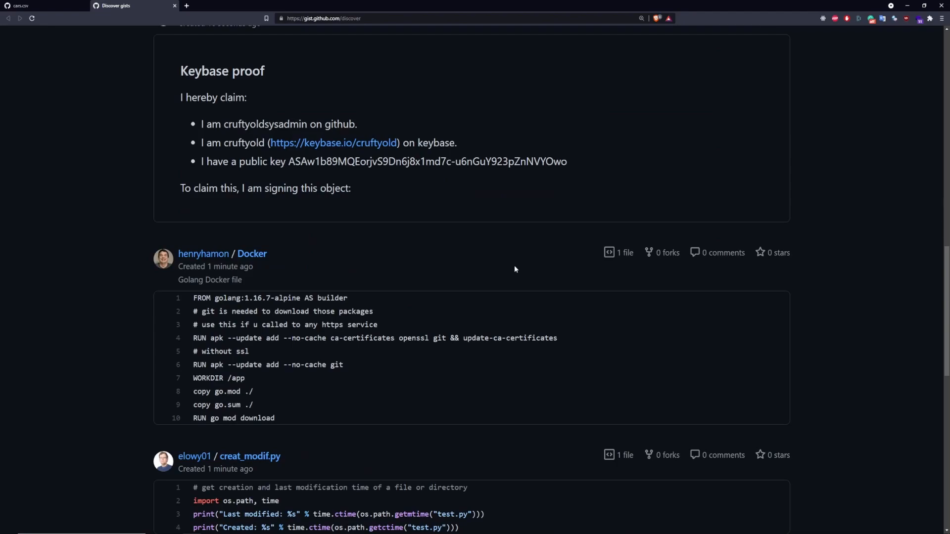
{"action": "scroll", "scroll_direction": "up", "scroll_amount": 3}
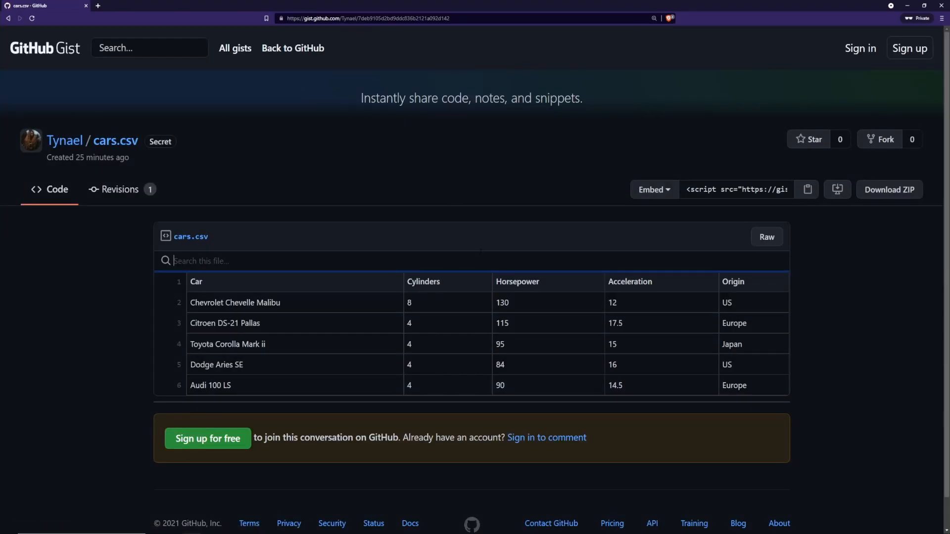
- Publish the five-record cars.csv table with Create secret gist
{"action": "scroll", "scroll_direction": "down", "scroll_amount": 3}
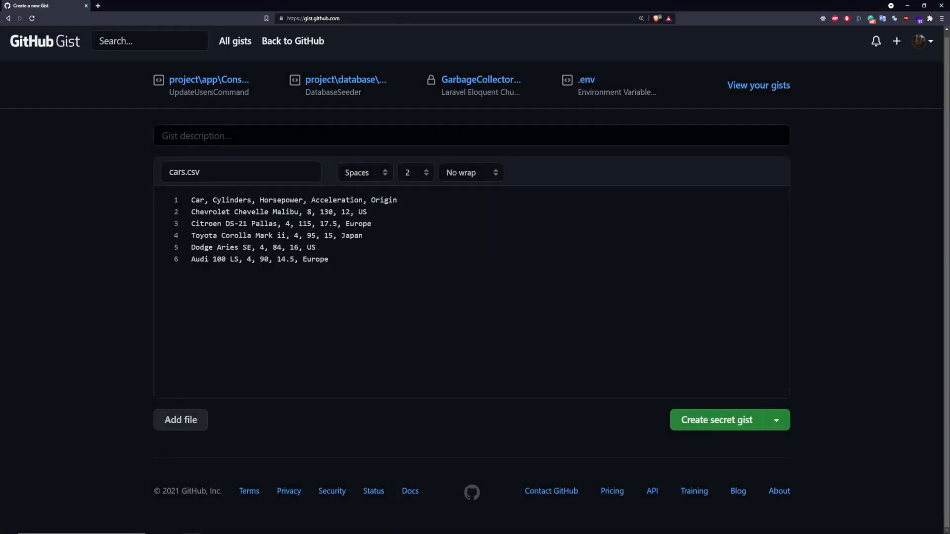
{"action": "left_click", "coordinate": [716, 420]}
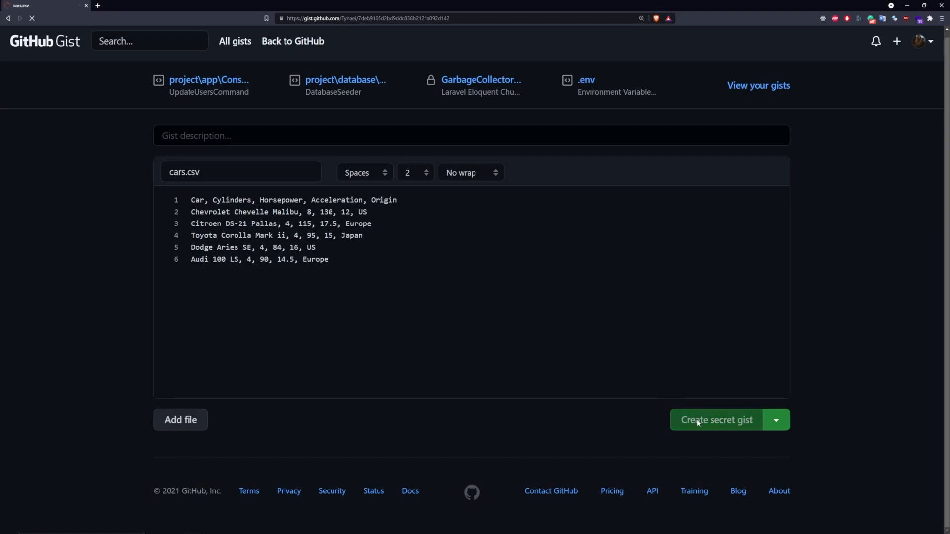
{"action": "left_click", "coordinate": [716, 420]}
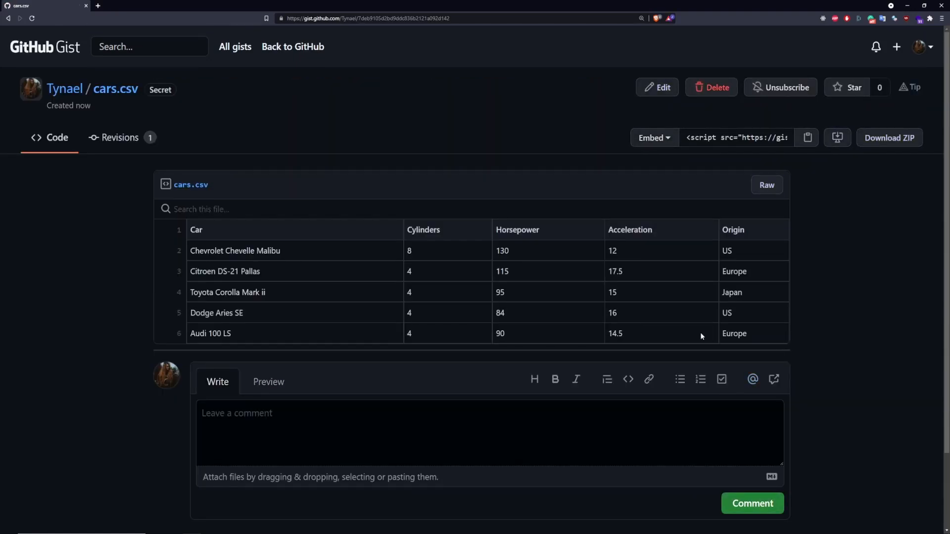
{"action": "mouse_move", "coordinate": [326, 324]}
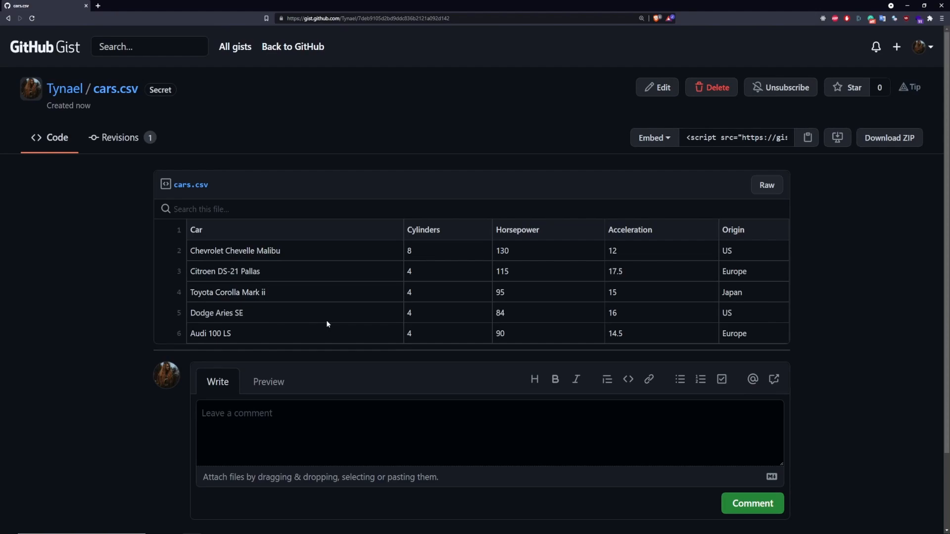
{"action": "mouse_move", "coordinate": [330, 237]}
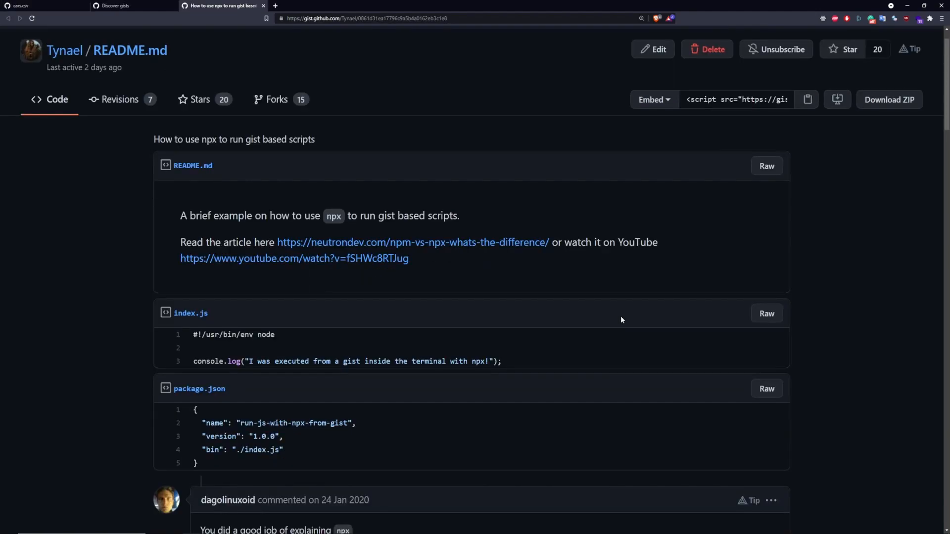
- Read down the npx gist's comment thread, then switch to the Gists API docs
{"action": "scroll", "scroll_direction": "down", "scroll_amount": 3}
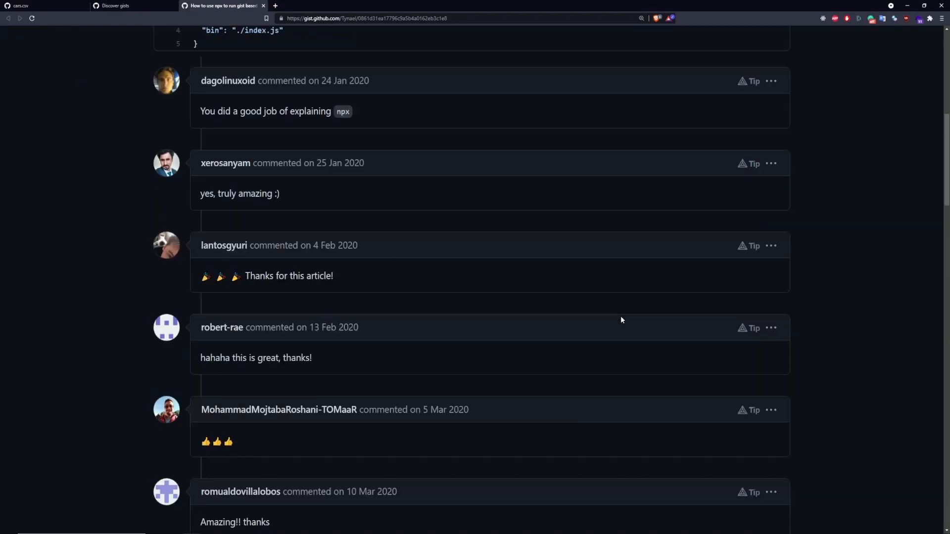
{"action": "scroll", "scroll_direction": "down", "scroll_amount": 3}
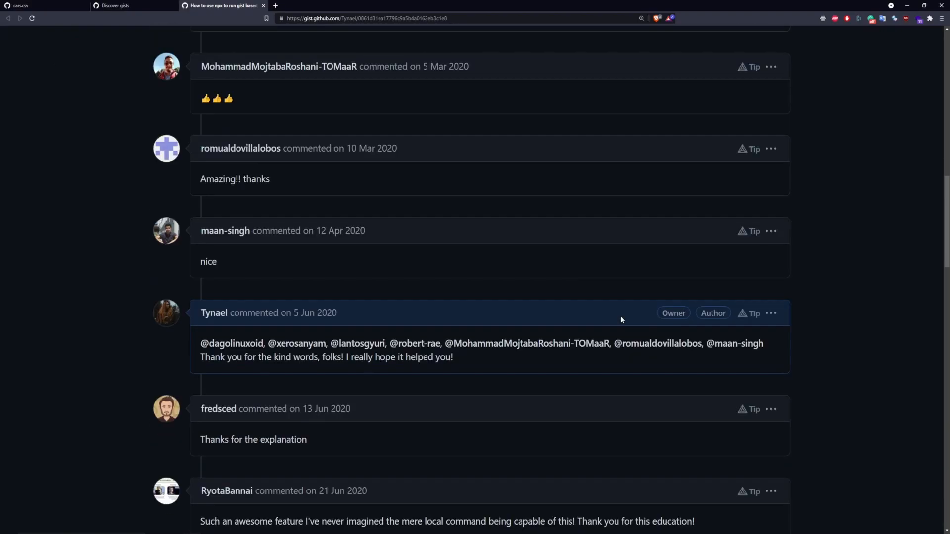
{"action": "scroll", "scroll_direction": "down", "scroll_amount": 3}
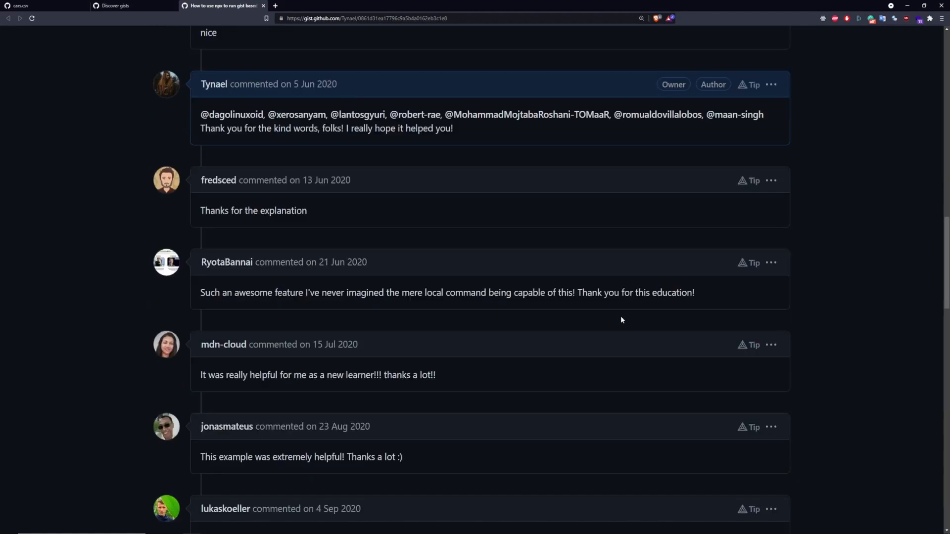
{"action": "left_click", "coordinate": [311, 5]}
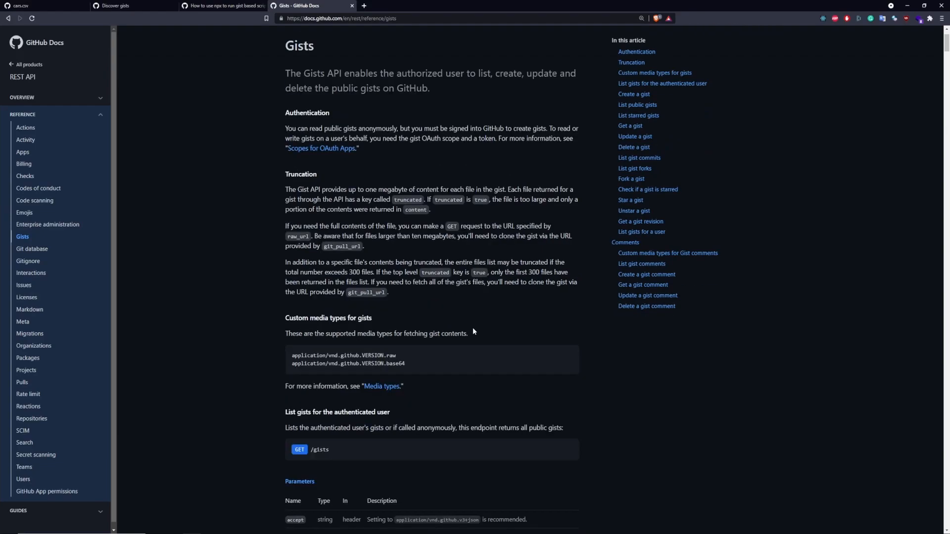
- Read the Gists REST API docs past listing and creating gists, then return to the npx gist
{"action": "scroll", "scroll_direction": "down", "scroll_amount": 3}
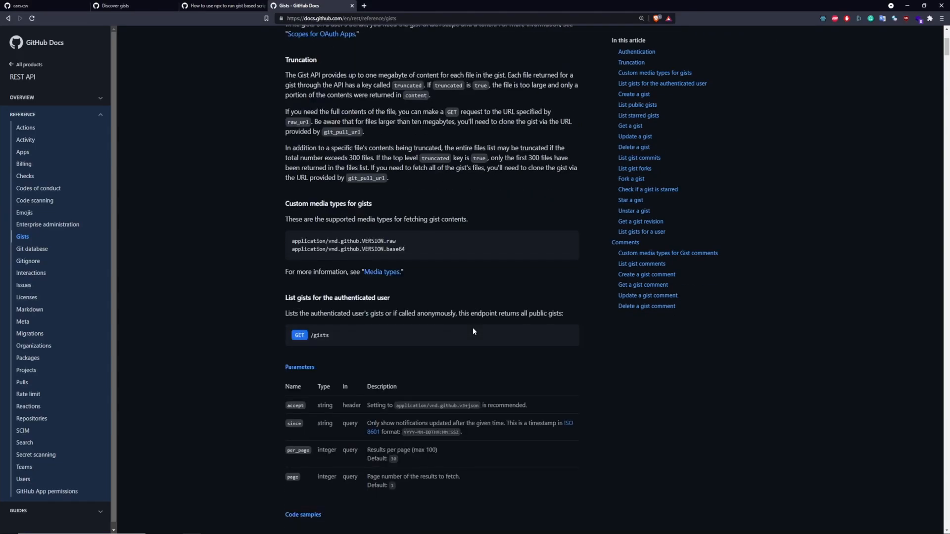
{"action": "scroll", "scroll_direction": "down", "scroll_amount": 3}
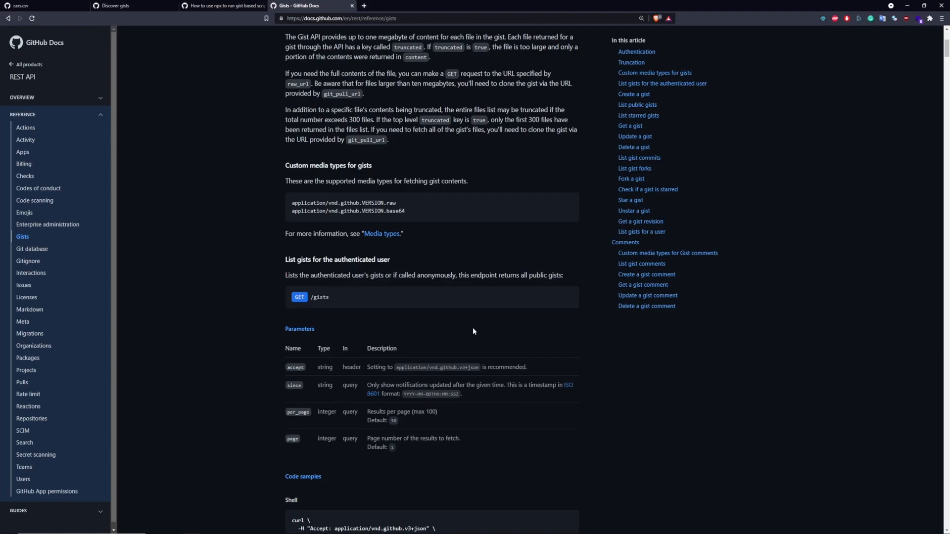
{"action": "scroll", "scroll_direction": "down", "scroll_amount": 3}
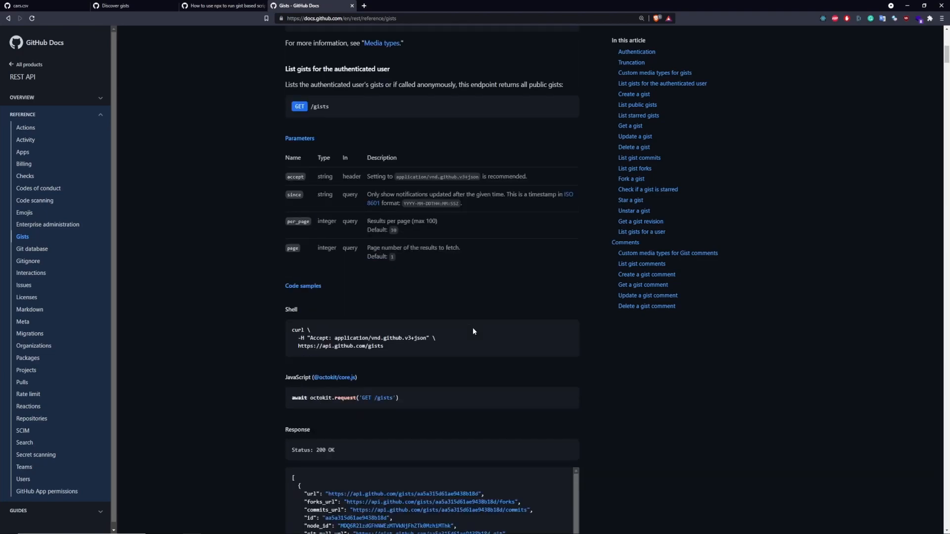
{"action": "scroll", "scroll_direction": "down", "scroll_amount": 3}
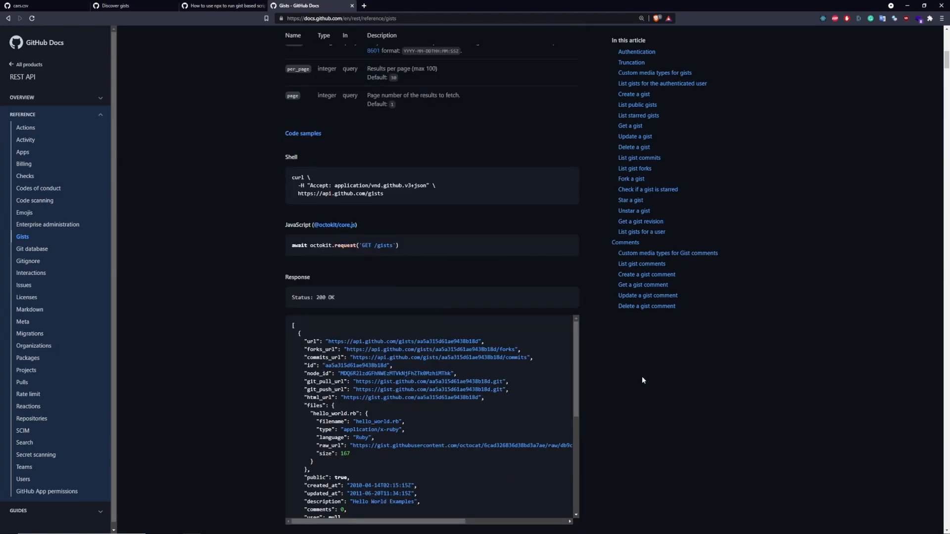
{"action": "scroll", "scroll_direction": "down", "scroll_amount": 3}
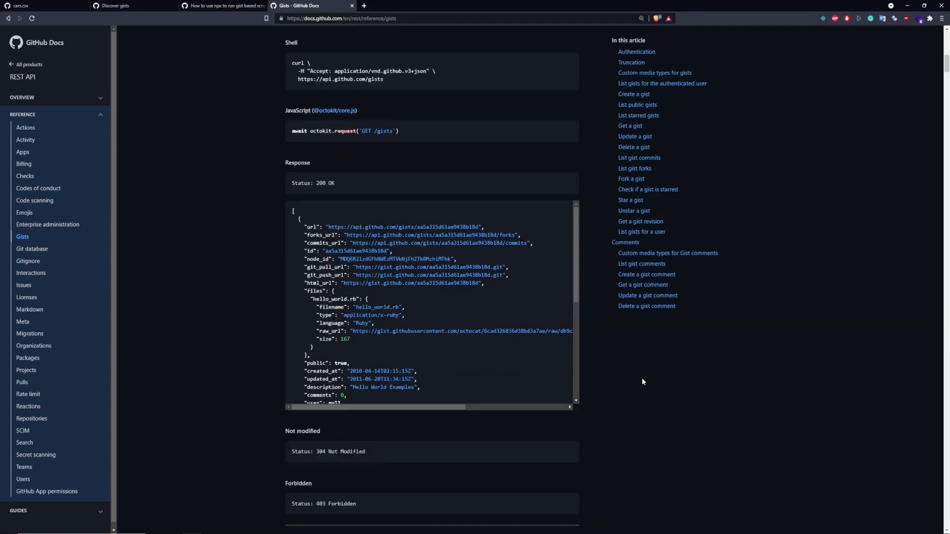
{"action": "scroll", "scroll_direction": "down", "scroll_amount": 3}
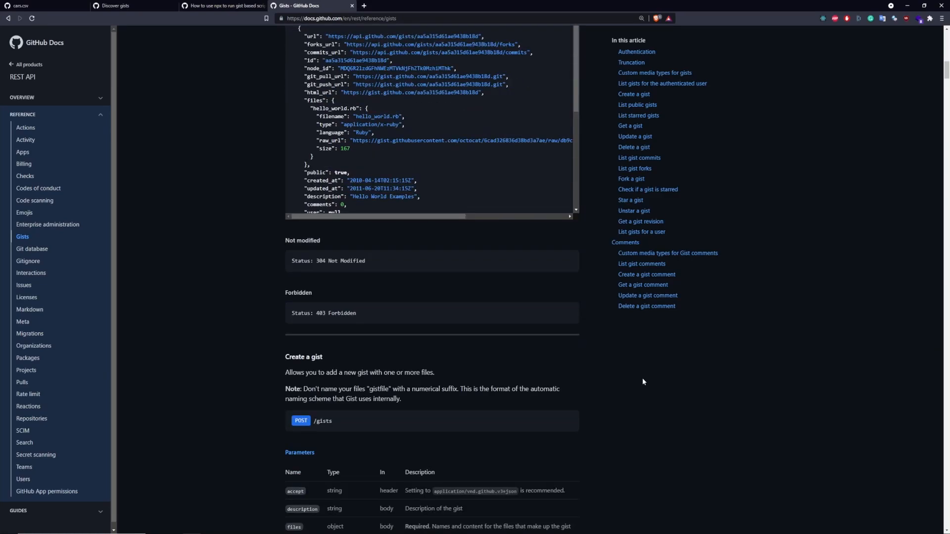
{"action": "scroll", "scroll_direction": "down", "scroll_amount": 3}
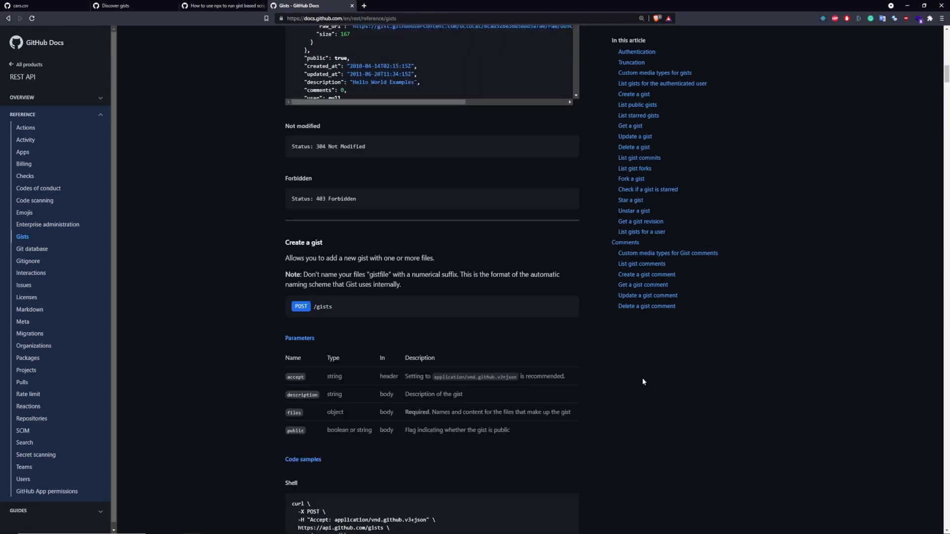
{"action": "left_click", "coordinate": [224, 5]}
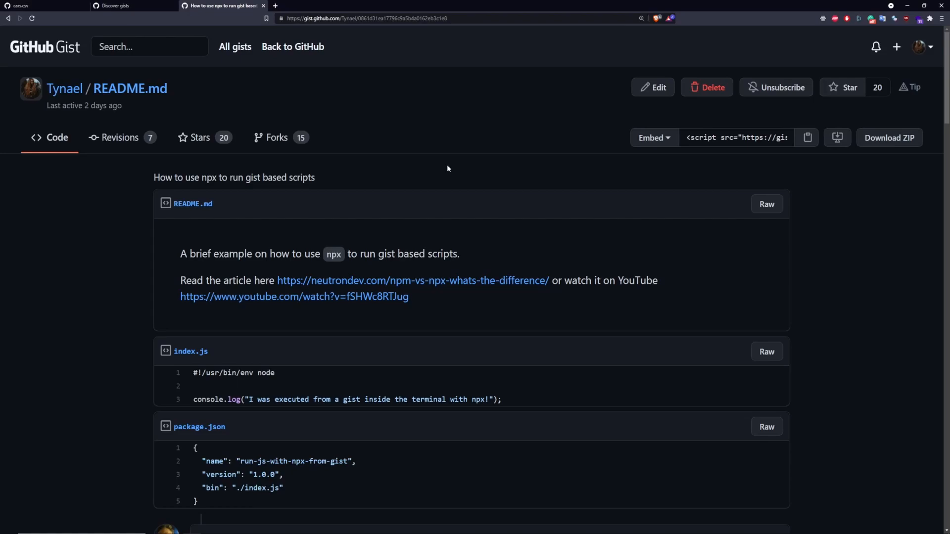
- Review the npx gist's Revisions diffs, from creation through README link edits
{"action": "scroll", "scroll_direction": "down", "scroll_amount": 3}
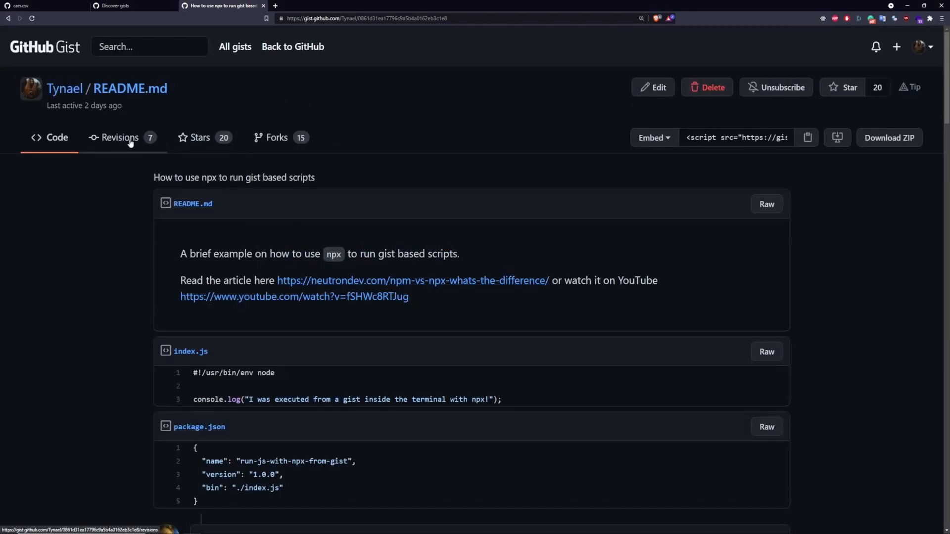
{"action": "left_click", "coordinate": [119, 137]}
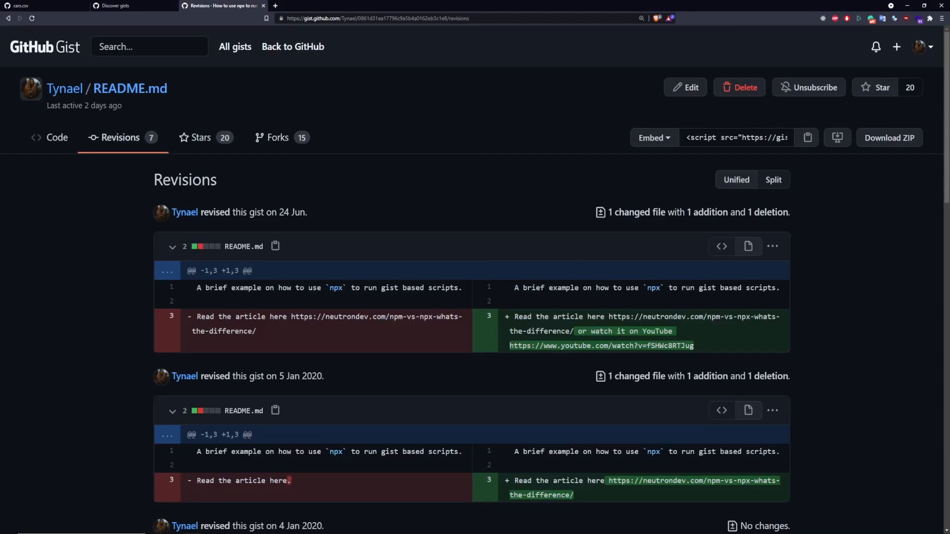
{"action": "scroll", "scroll_direction": "down", "scroll_amount": 3}
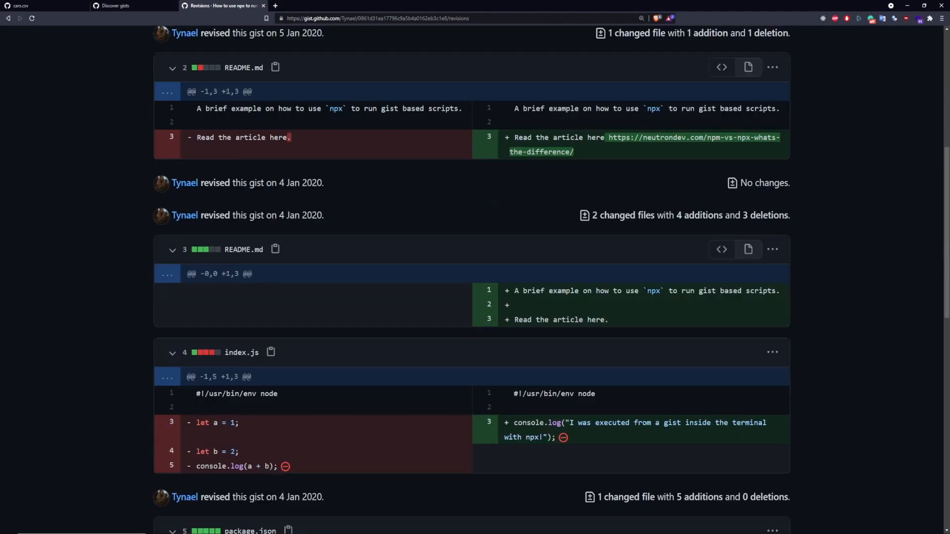
{"action": "scroll", "scroll_direction": "down", "scroll_amount": 3}
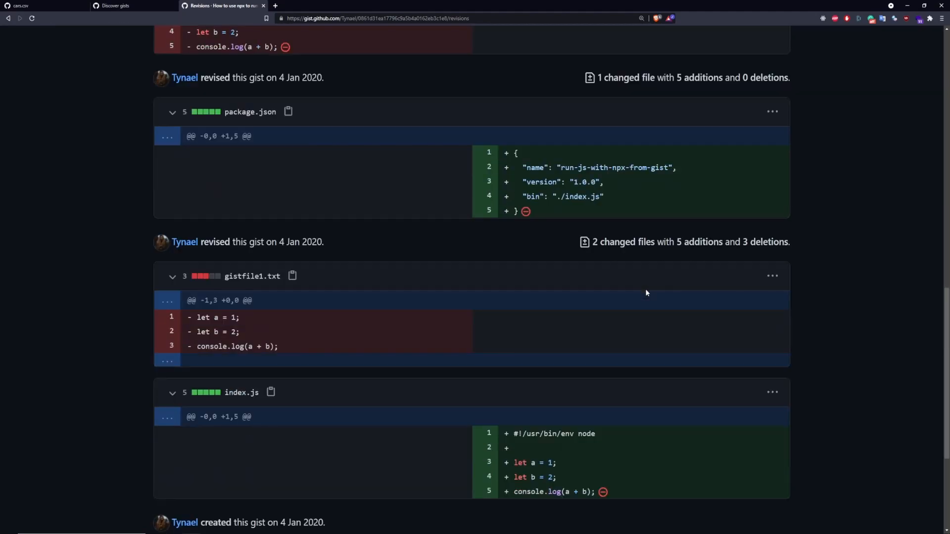
{"action": "scroll", "scroll_direction": "down", "scroll_amount": 3}
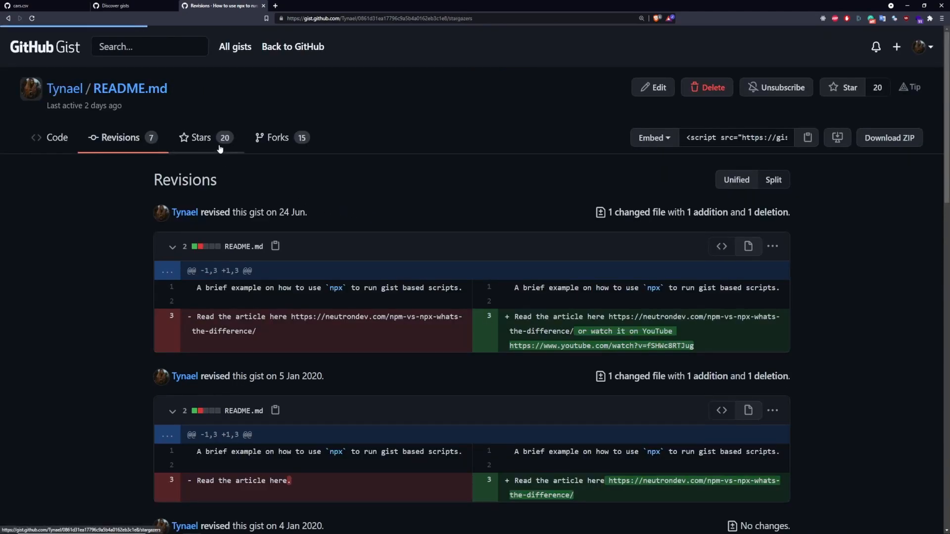
- Scroll through the 20 stargazers of the npx README.md gist on the Stars tab
{"action": "left_click", "coordinate": [198, 137]}
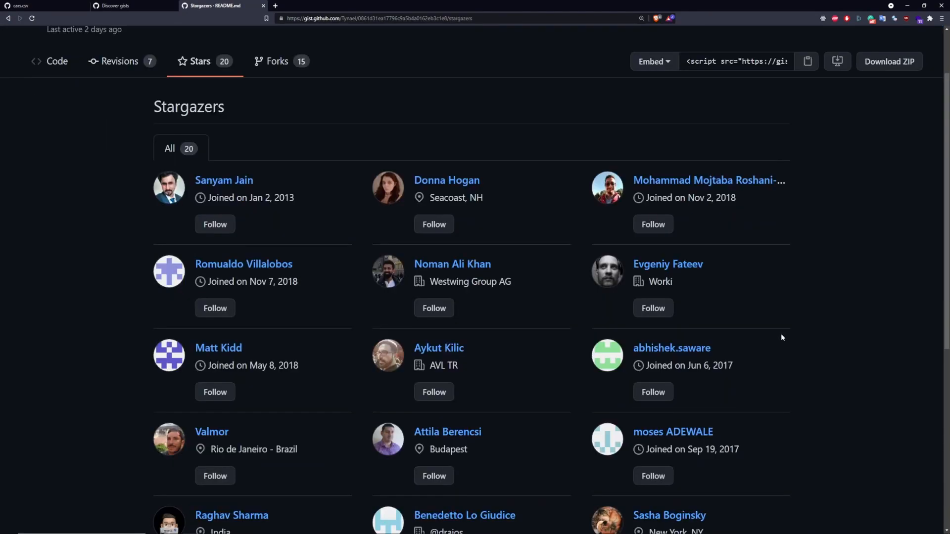
{"action": "scroll", "scroll_direction": "down", "scroll_amount": 3}
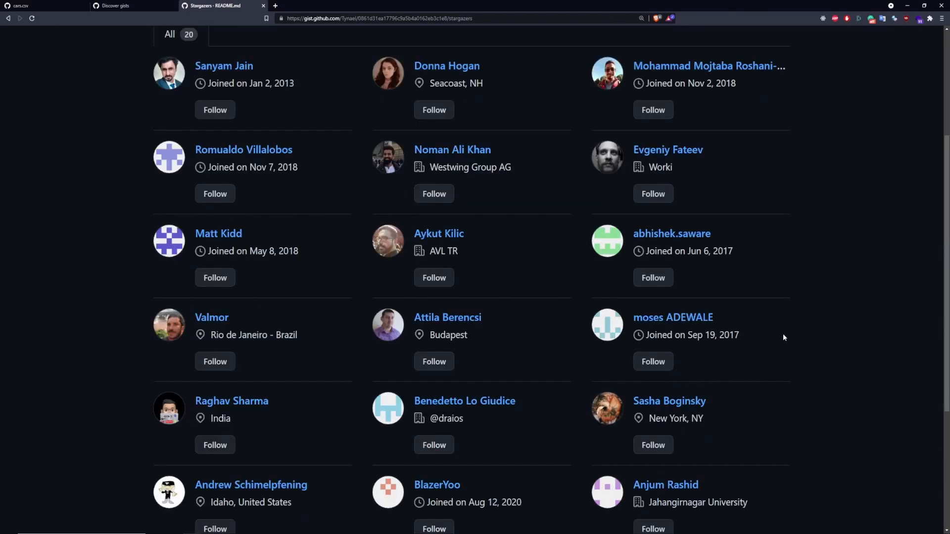
{"action": "scroll", "scroll_direction": "down", "scroll_amount": 3}
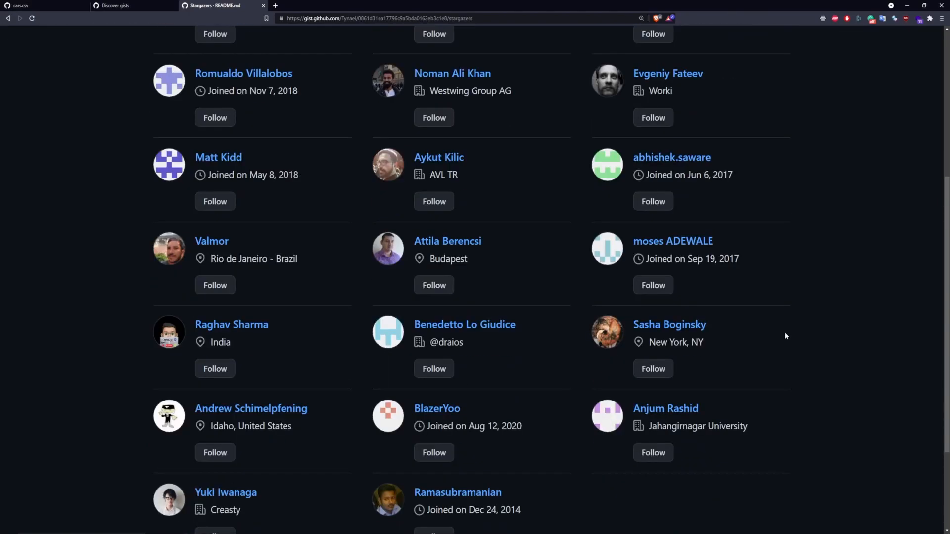
{"action": "scroll", "scroll_direction": "down", "scroll_amount": 3}
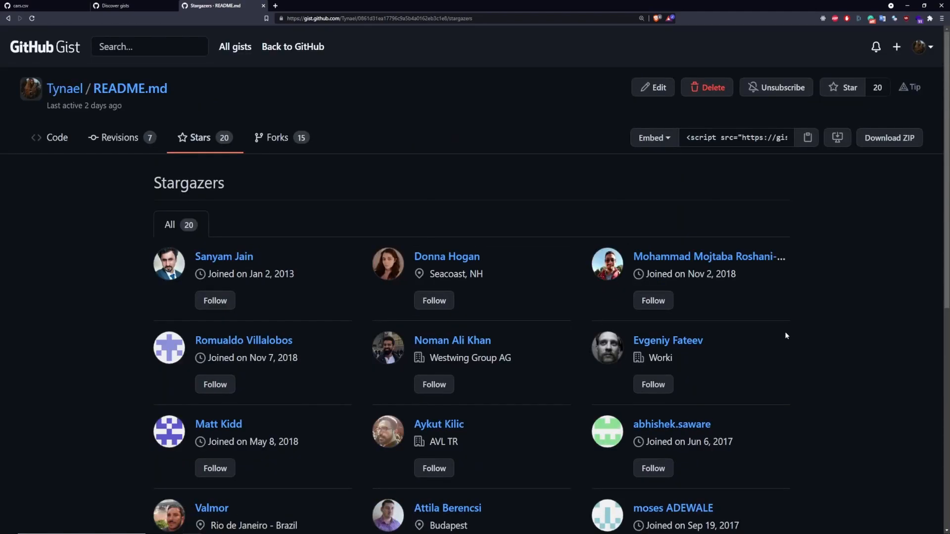
- Browse the account's own list of starred gists from the avatar menu
{"action": "left_click", "coordinate": [921, 47]}
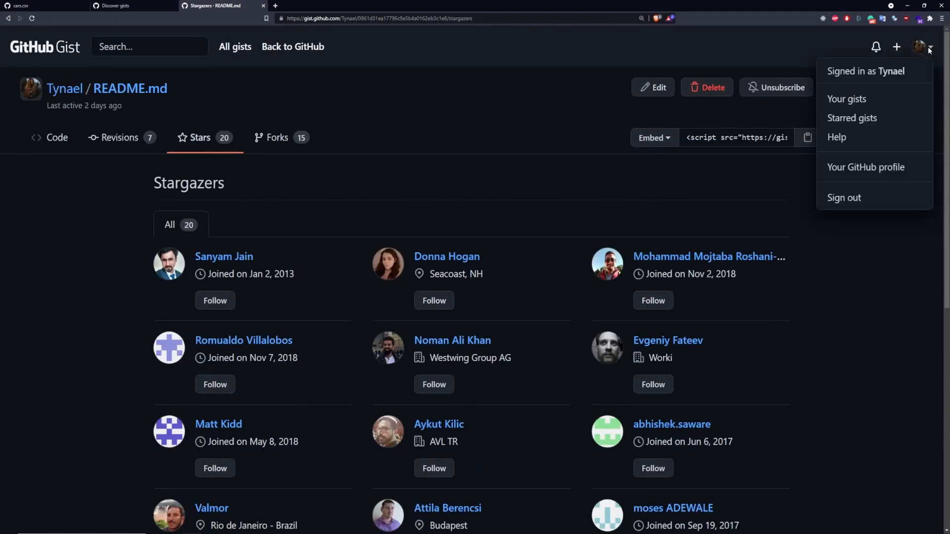
{"action": "left_click", "coordinate": [850, 118]}
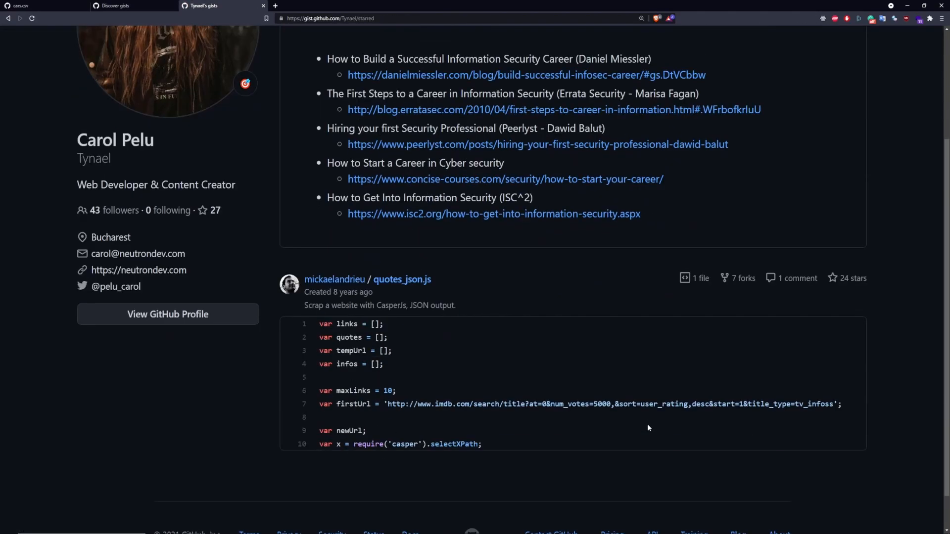
{"action": "scroll", "scroll_direction": "down", "scroll_amount": 3}
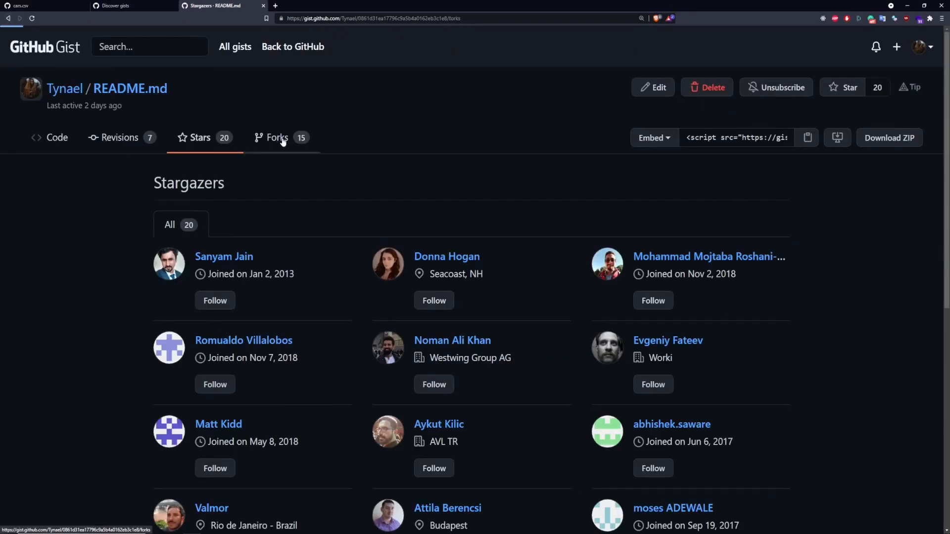
- Scroll the npx gist's 15 forks and open the first Modified fork with index.js and package.json
{"action": "left_click", "coordinate": [277, 138]}
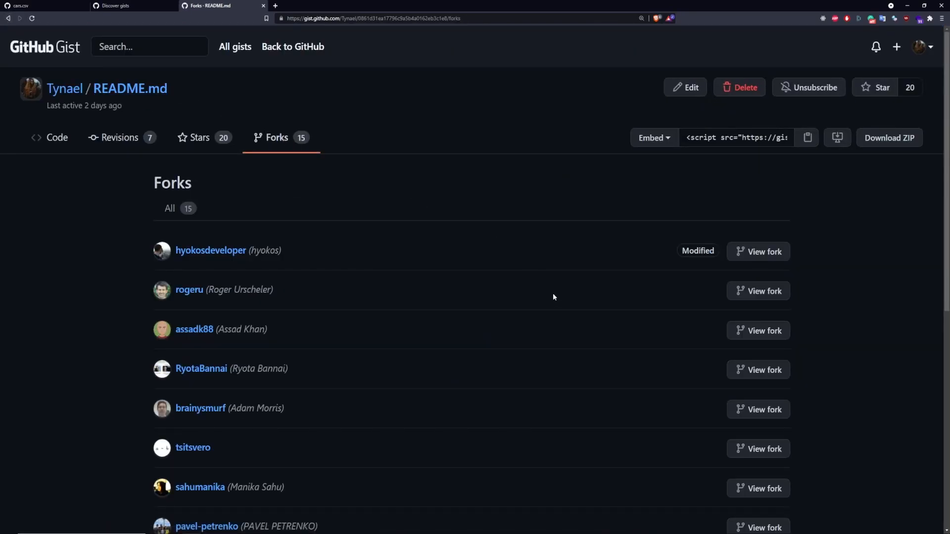
{"action": "scroll", "scroll_direction": "down", "scroll_amount": 3}
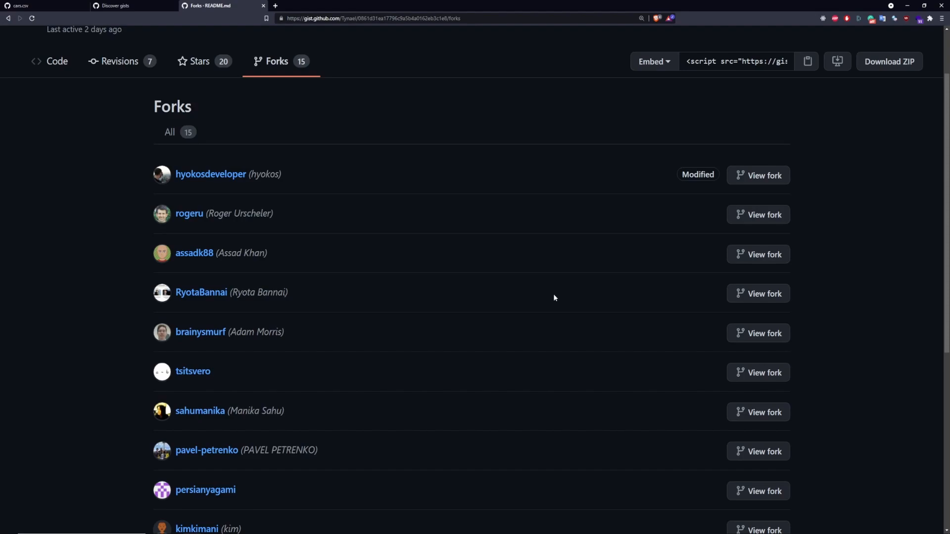
{"action": "mouse_move", "coordinate": [756, 176]}
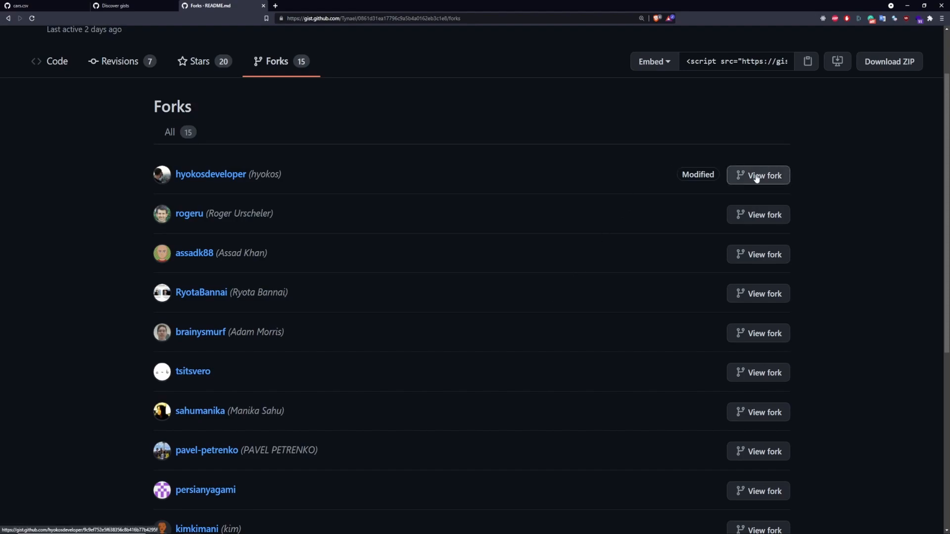
{"action": "left_click", "coordinate": [758, 175]}
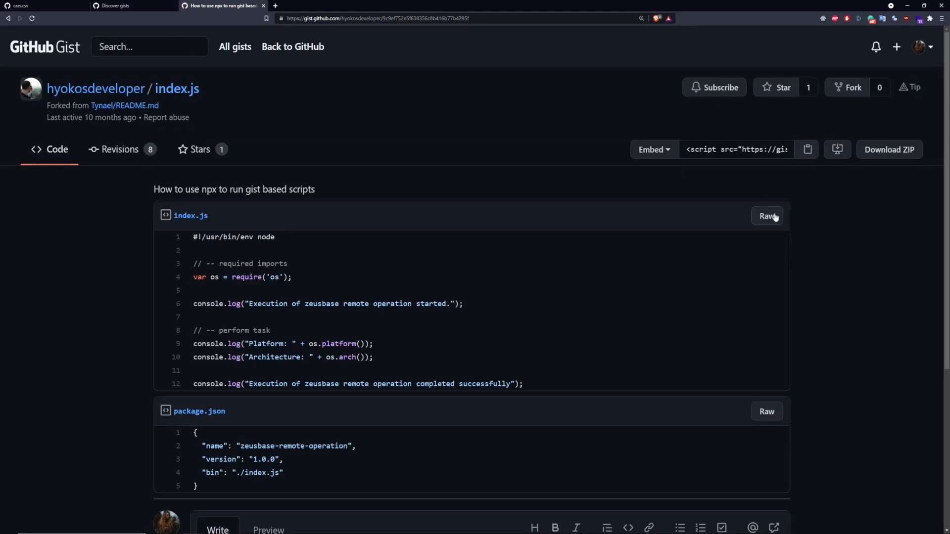
{"action": "scroll", "scroll_direction": "down", "scroll_amount": 3}
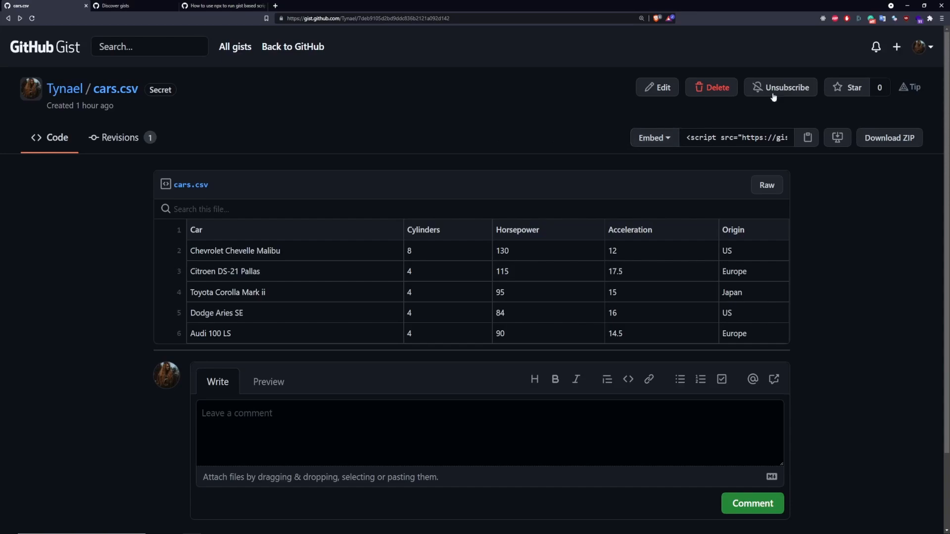
- Unsubscribe from the cars.csv secret gist, then subscribe again to keep notifications on
{"action": "left_click", "coordinate": [780, 87]}
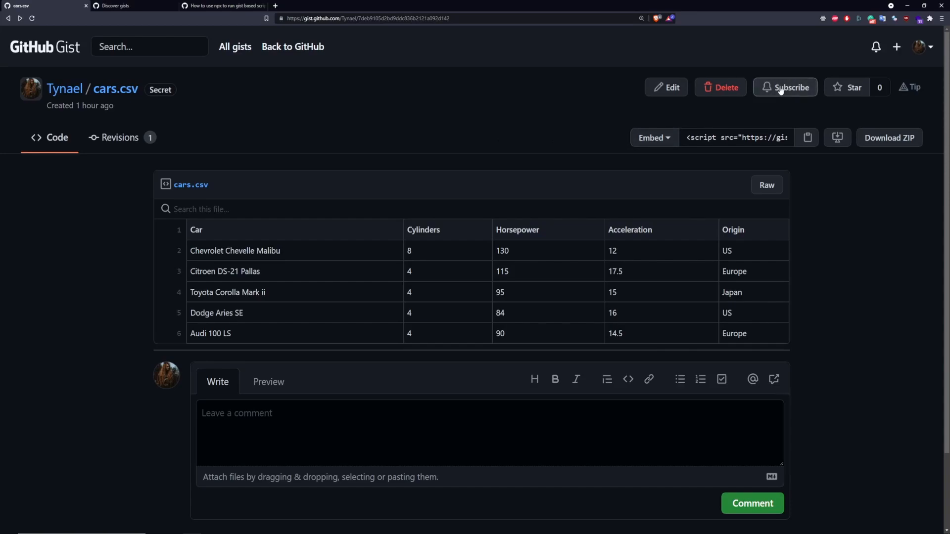
{"action": "left_click", "coordinate": [784, 87]}
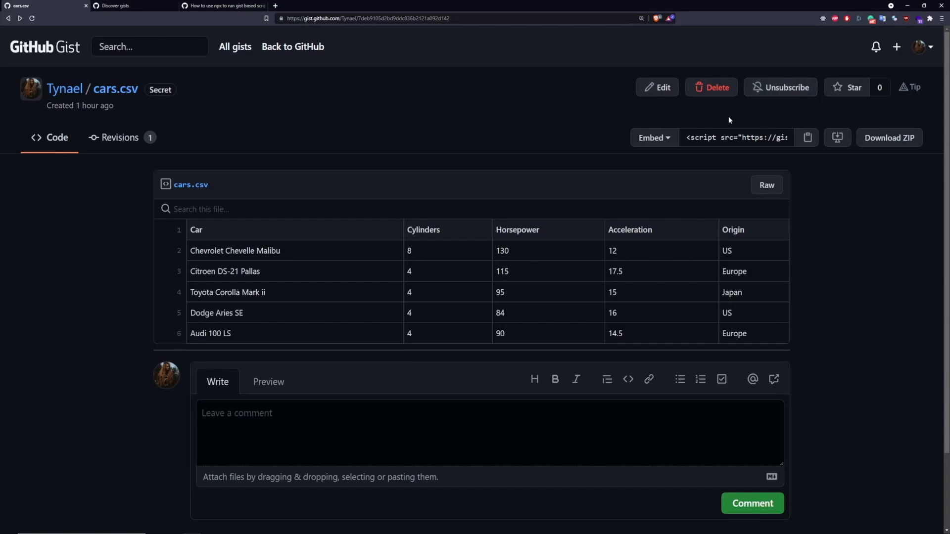
{"action": "mouse_move", "coordinate": [710, 87]}
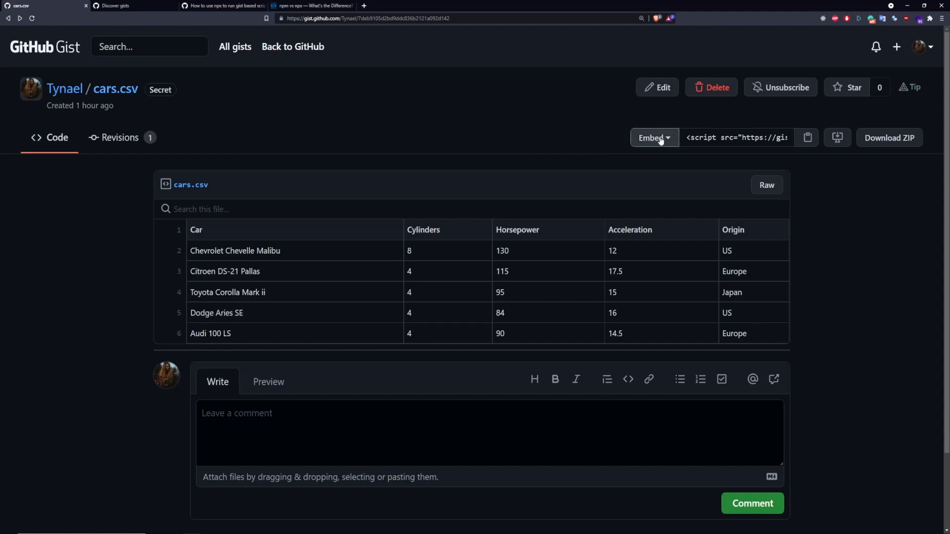
- Copy the cars.csv embed script and switch to the npm vs npx blog post
{"action": "right_click", "coordinate": [736, 137]}
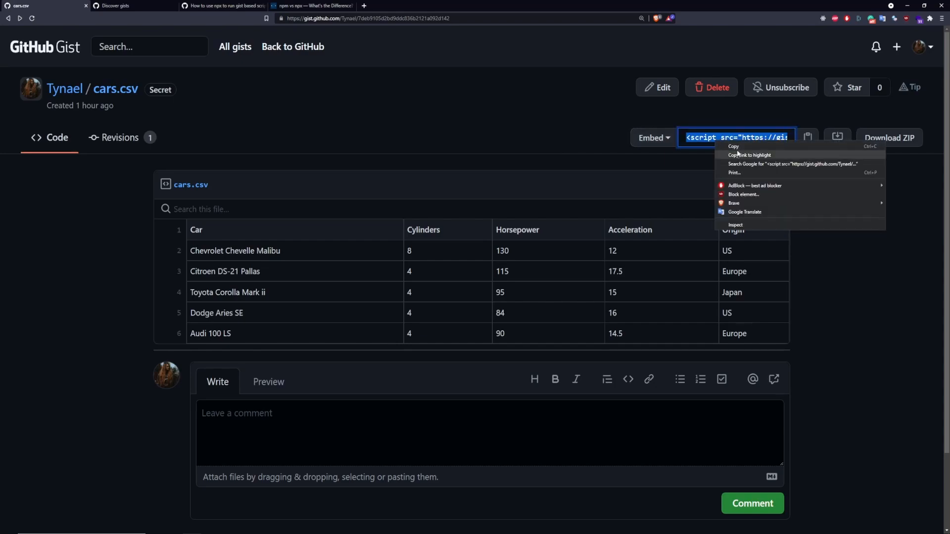
{"action": "left_click", "coordinate": [733, 146]}
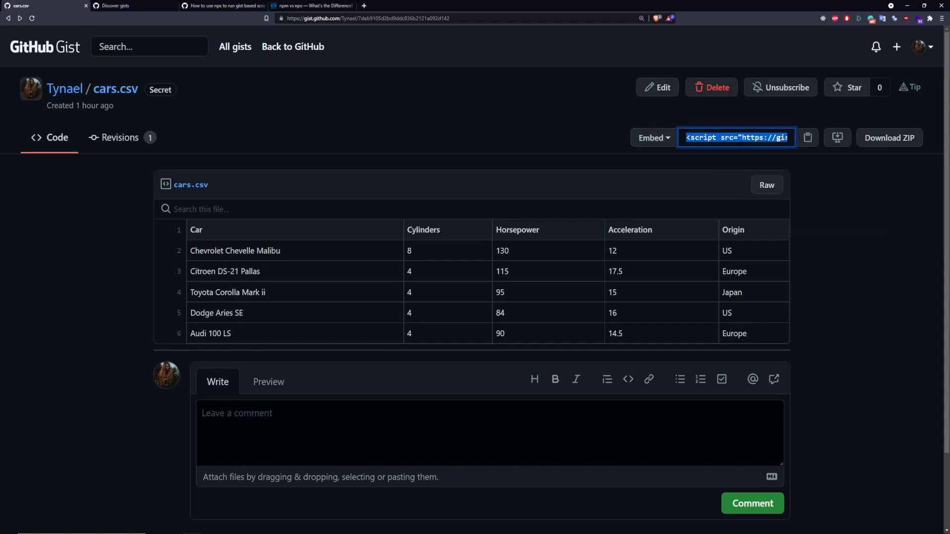
{"action": "left_click", "coordinate": [312, 5]}
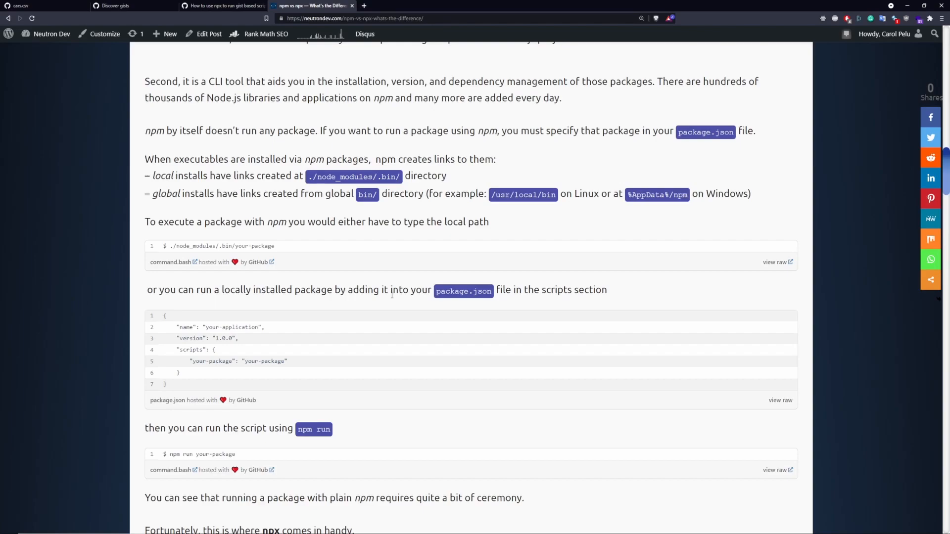
{"action": "mouse_move", "coordinate": [391, 304]}
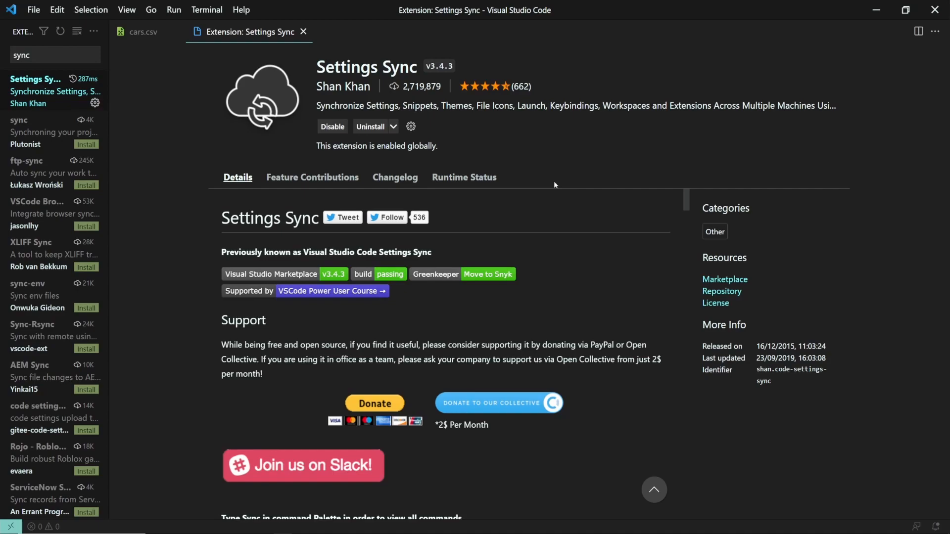
{"action": "mouse_move", "coordinate": [583, 213]}
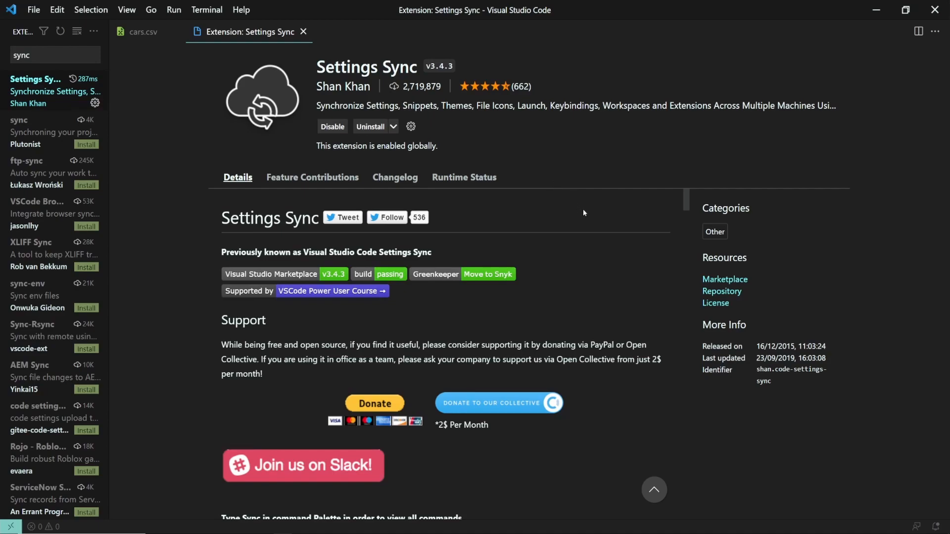
- Scroll the Settings Sync details through key features, shortcuts and GitHub token setup
{"action": "scroll", "scroll_direction": "down", "scroll_amount": 3}
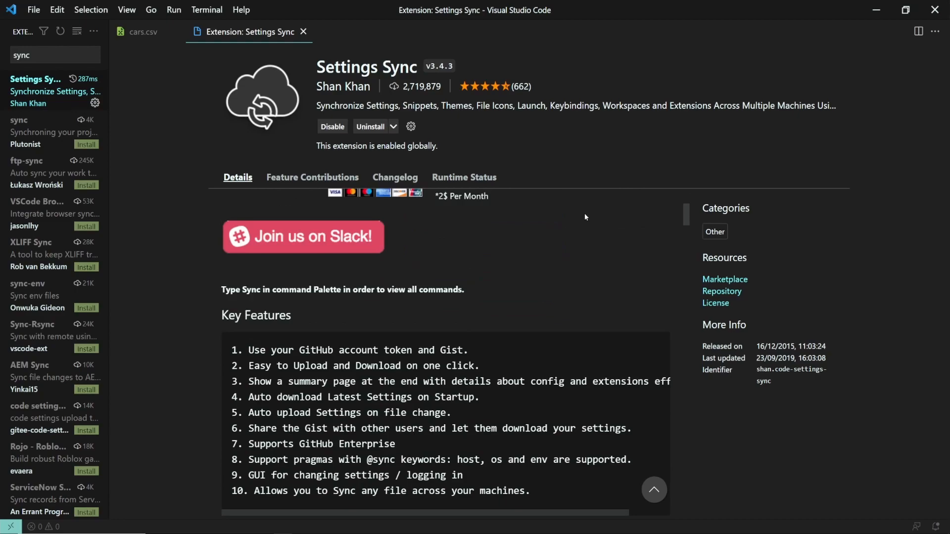
{"action": "scroll", "scroll_direction": "down", "scroll_amount": 3}
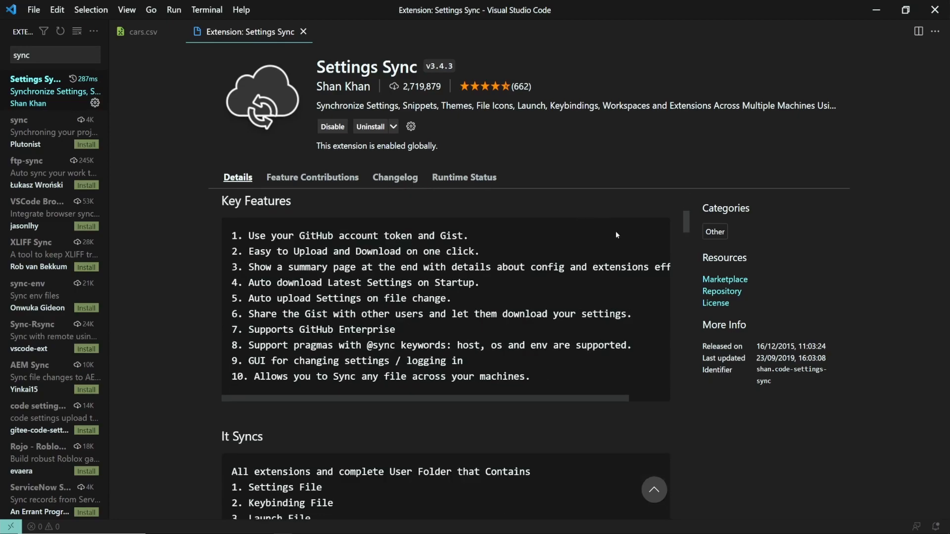
{"action": "mouse_move", "coordinate": [677, 257]}
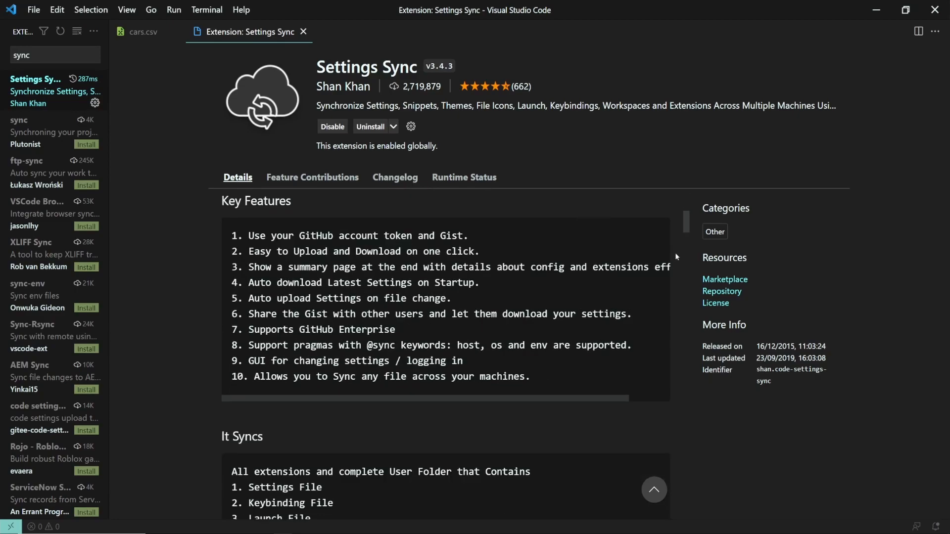
{"action": "scroll", "scroll_direction": "down", "scroll_amount": 3}
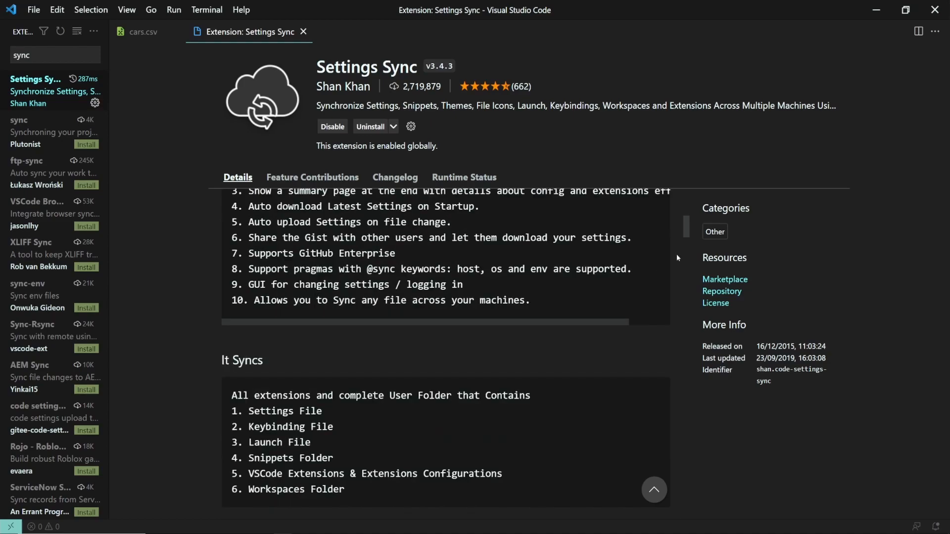
{"action": "scroll", "scroll_direction": "down", "scroll_amount": 3}
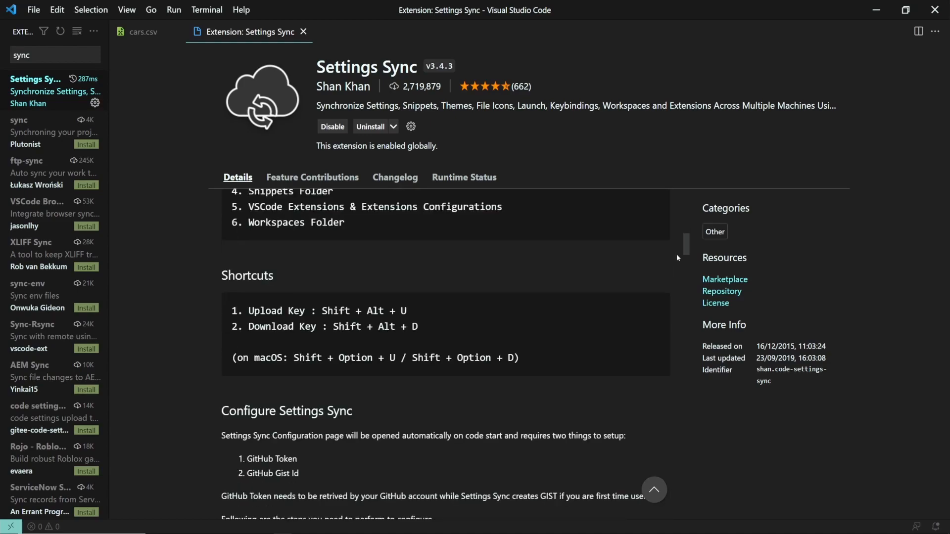
{"action": "scroll", "scroll_direction": "down", "scroll_amount": 3}
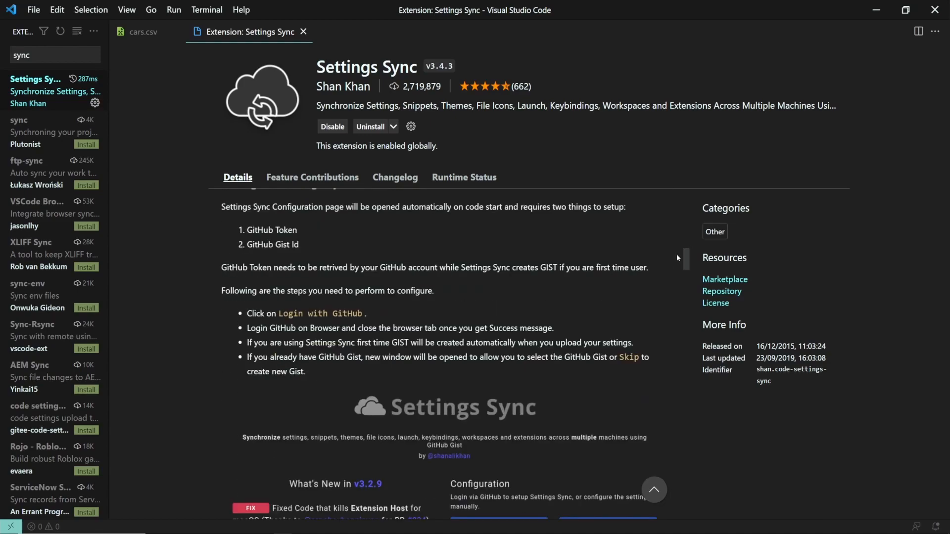